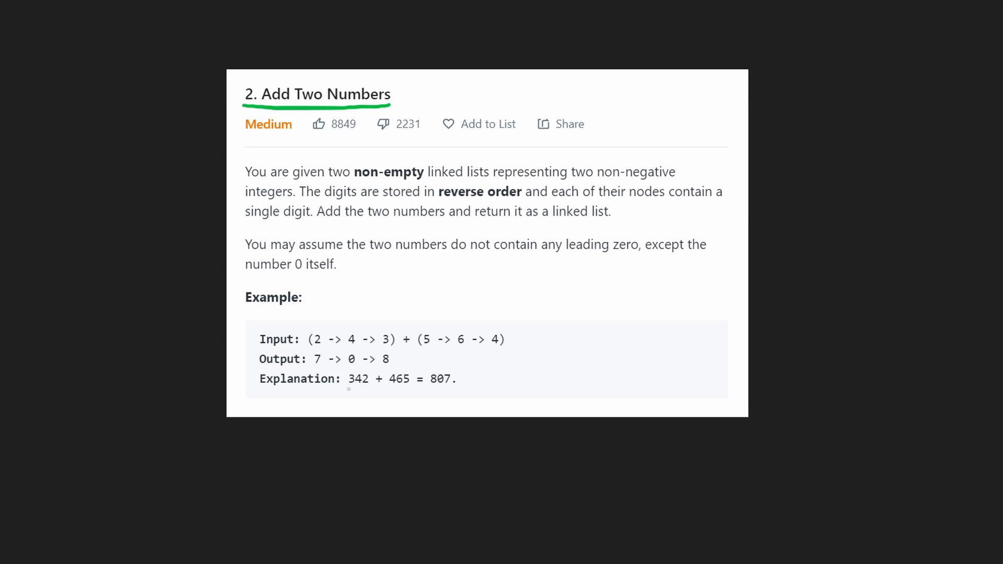
- Underline 342, 465 and 807, then hand-write 342 + 465 = 807 with carry 1
left_click_drag(345, 388, 410, 388)
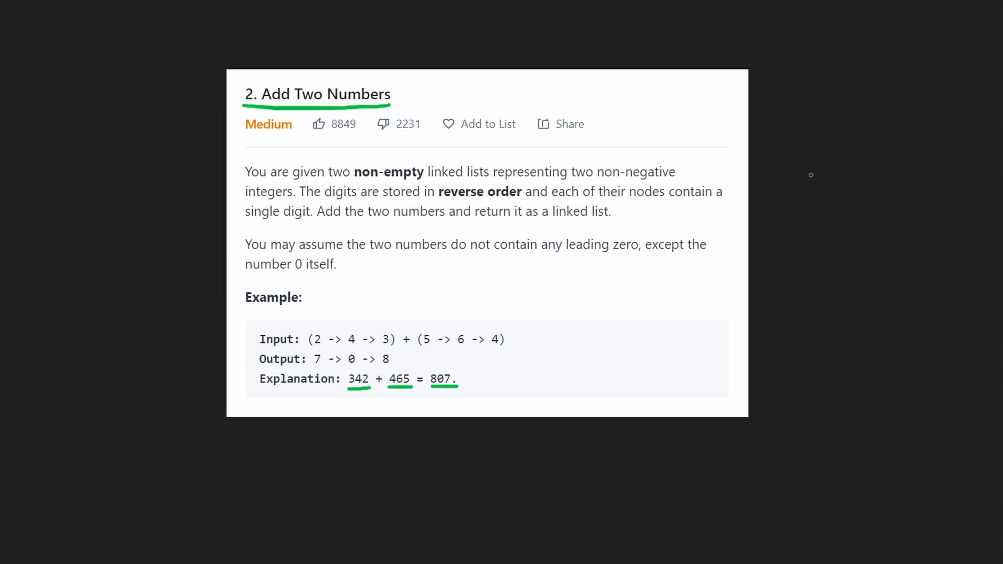
mouse_move(799, 177)
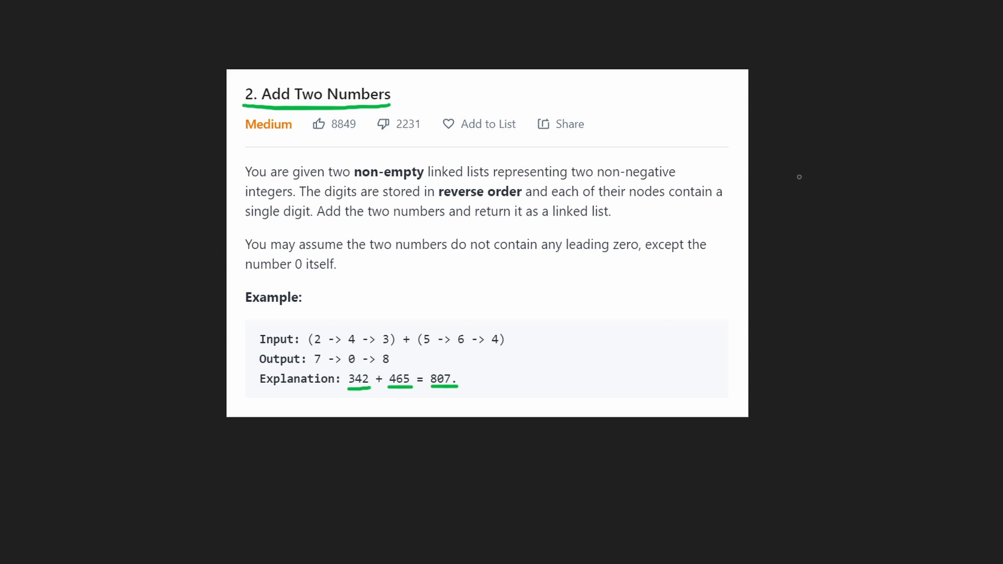
mouse_move(796, 188)
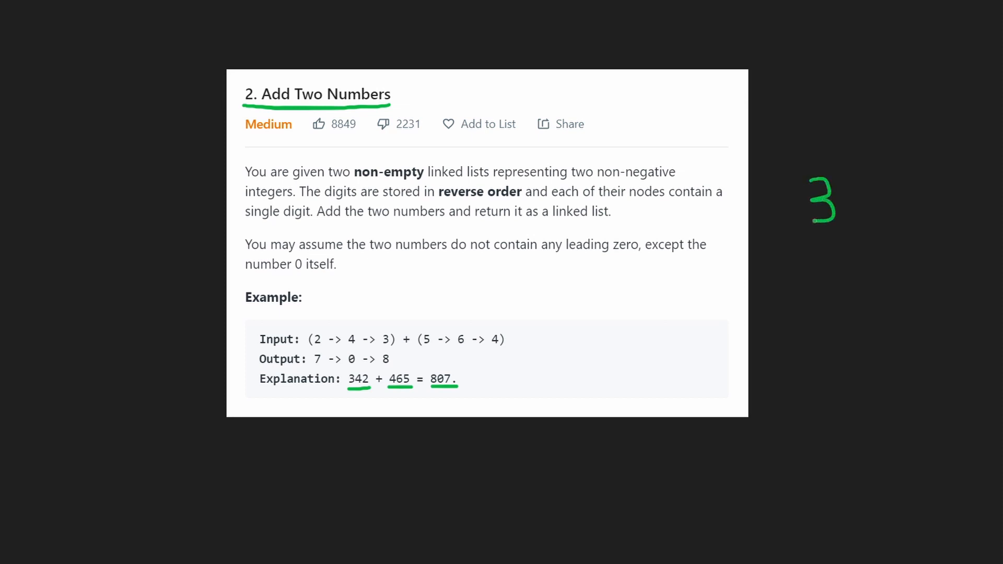
left_click_drag(845, 192, 935, 218)
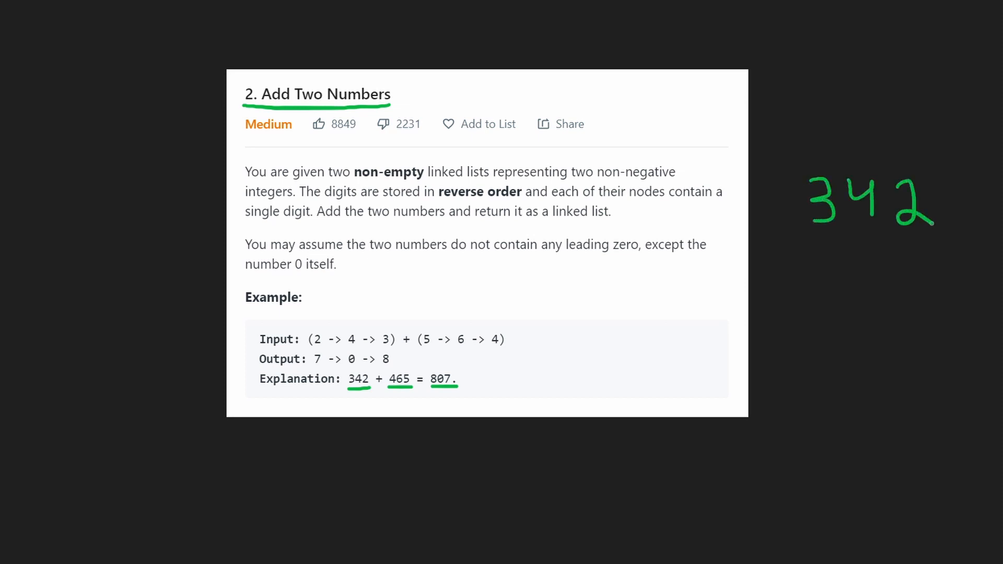
left_click_drag(829, 253, 889, 279)
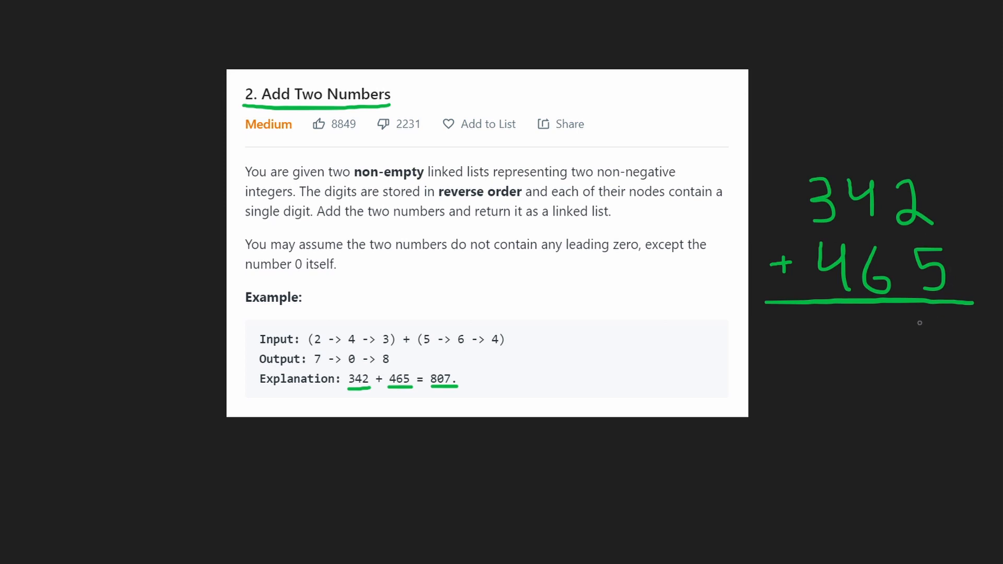
left_click_drag(934, 320, 954, 358)
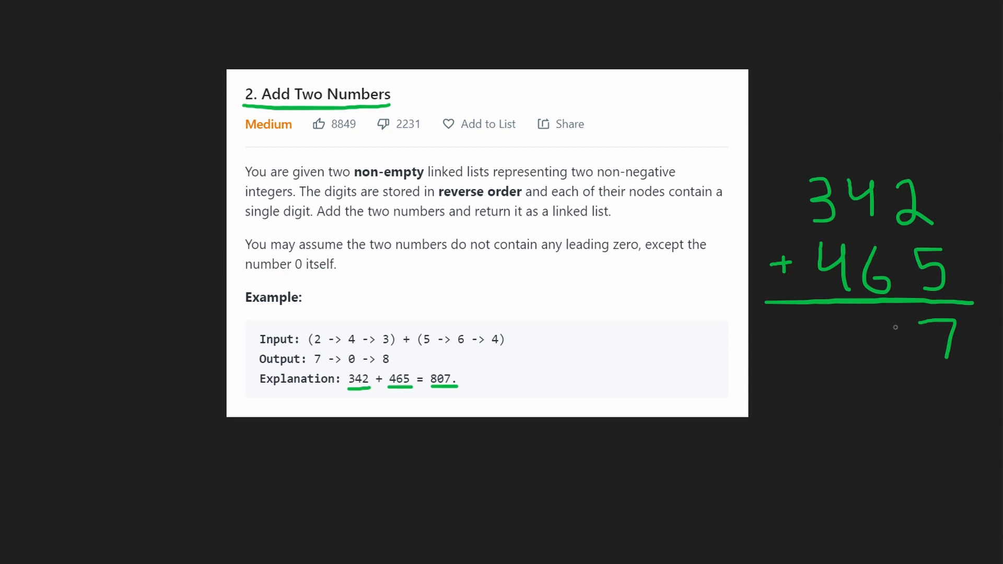
left_click_drag(884, 320, 893, 342)
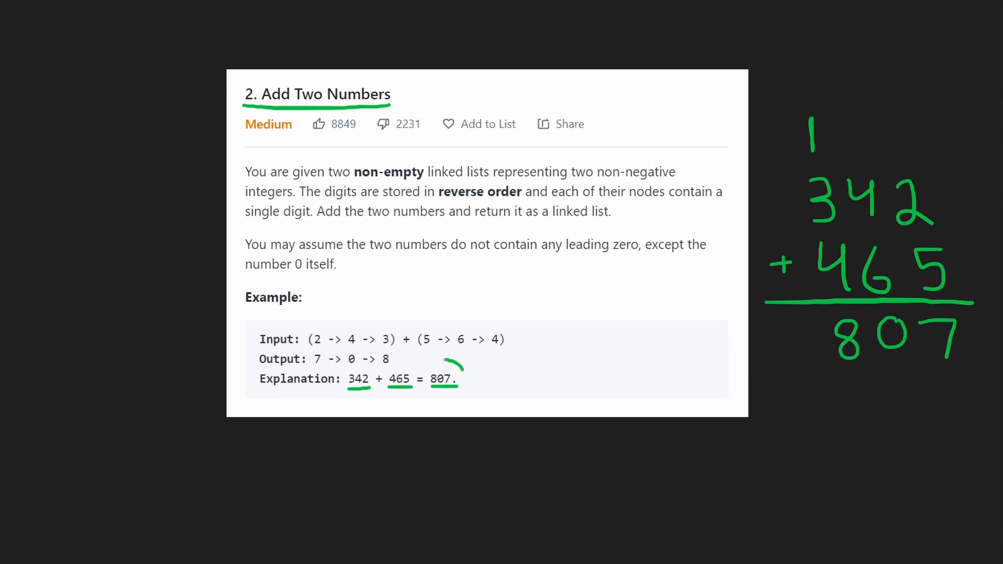
left_click_drag(435, 365, 444, 381)
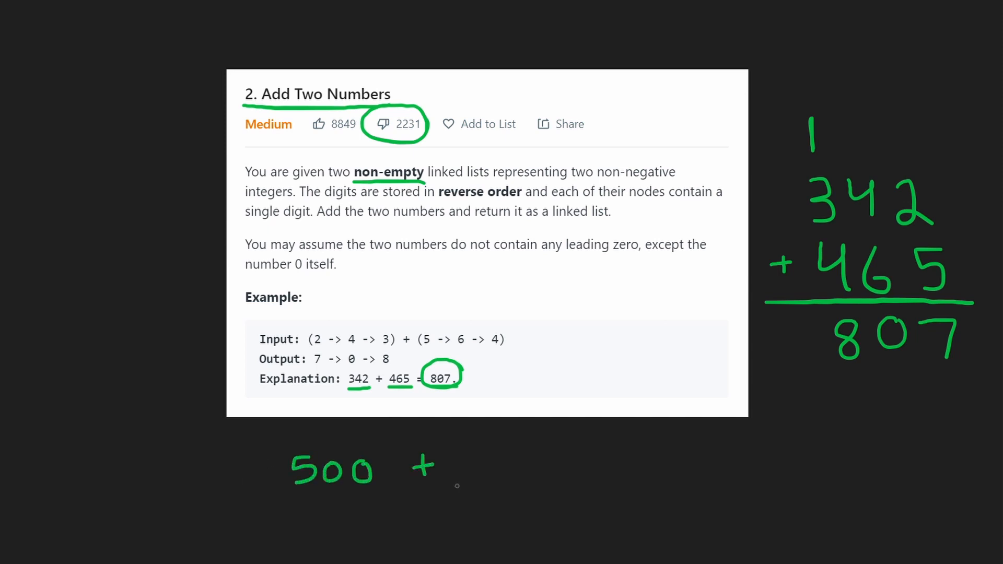
- Extend the example below the problem card to '500 + ___ ='
left_click_drag(442, 478, 553, 461)
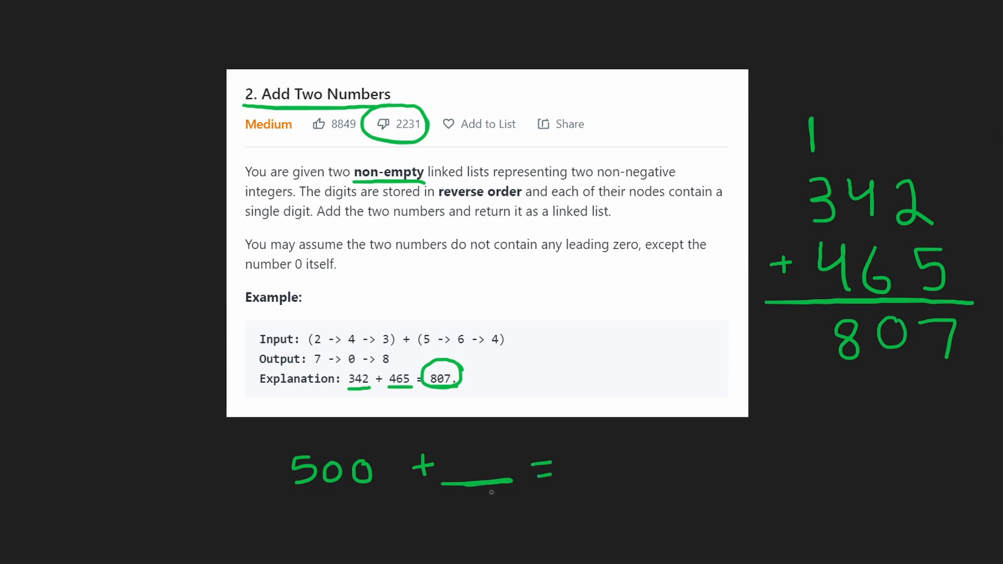
mouse_move(476, 460)
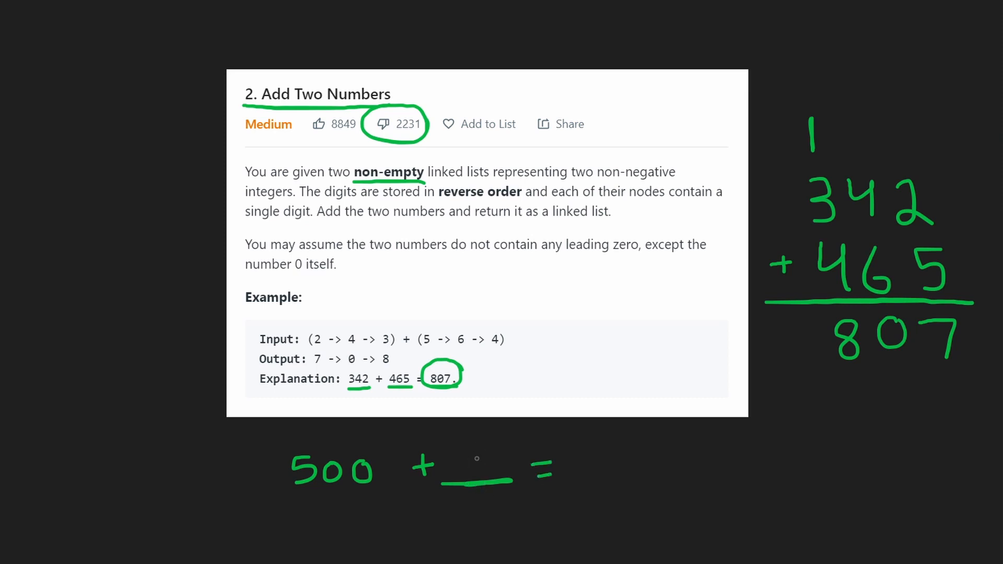
type("8")
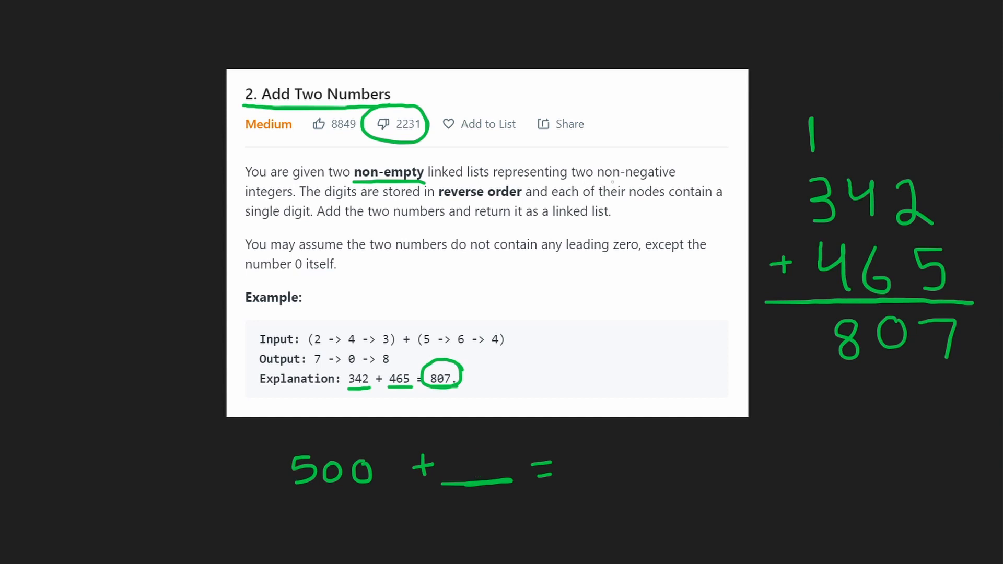
- Underline 'two non-negative integers', both example input lists, and 'reverse order'
left_click_drag(574, 183, 672, 182)
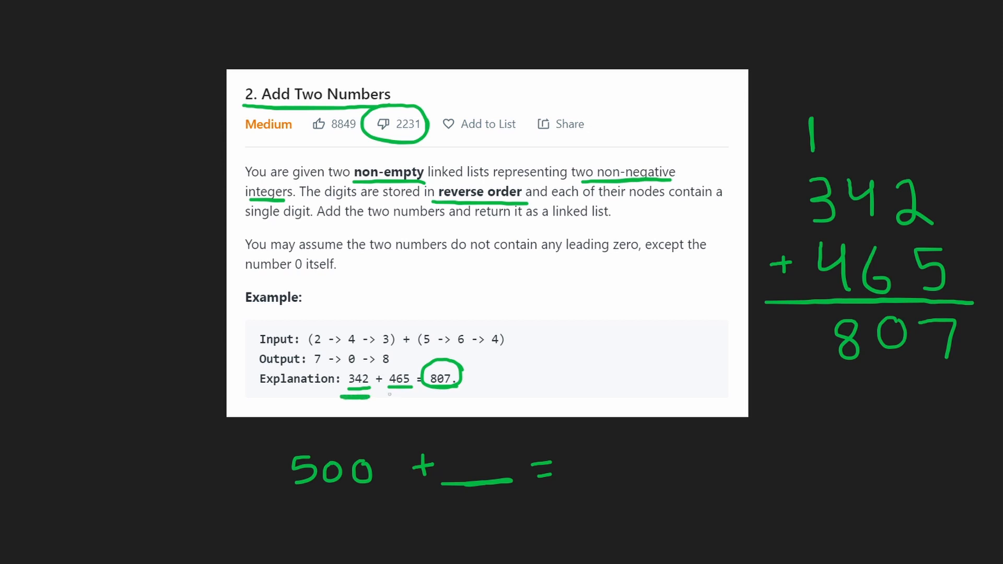
left_click_drag(387, 393, 420, 393)
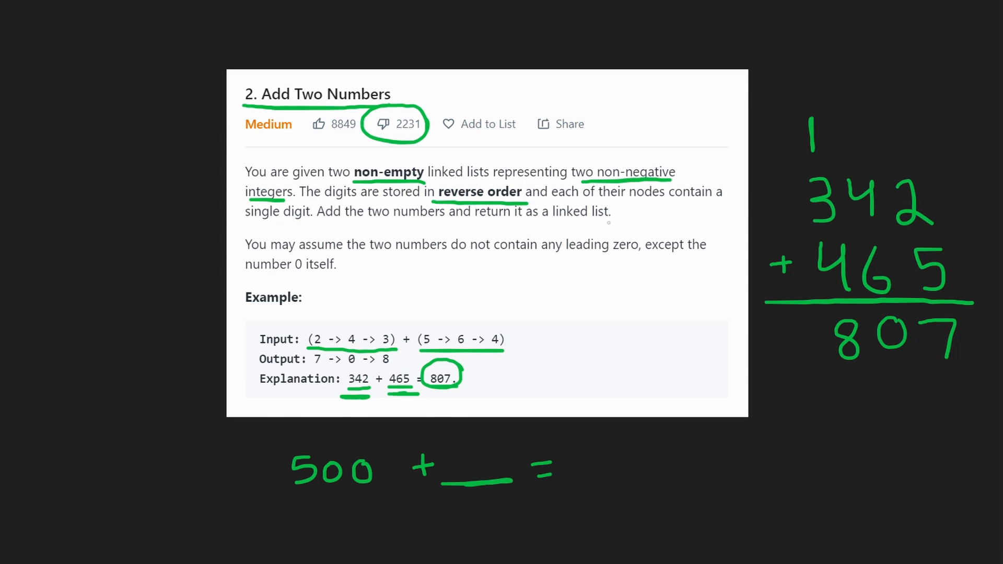
left_click_drag(549, 222, 610, 222)
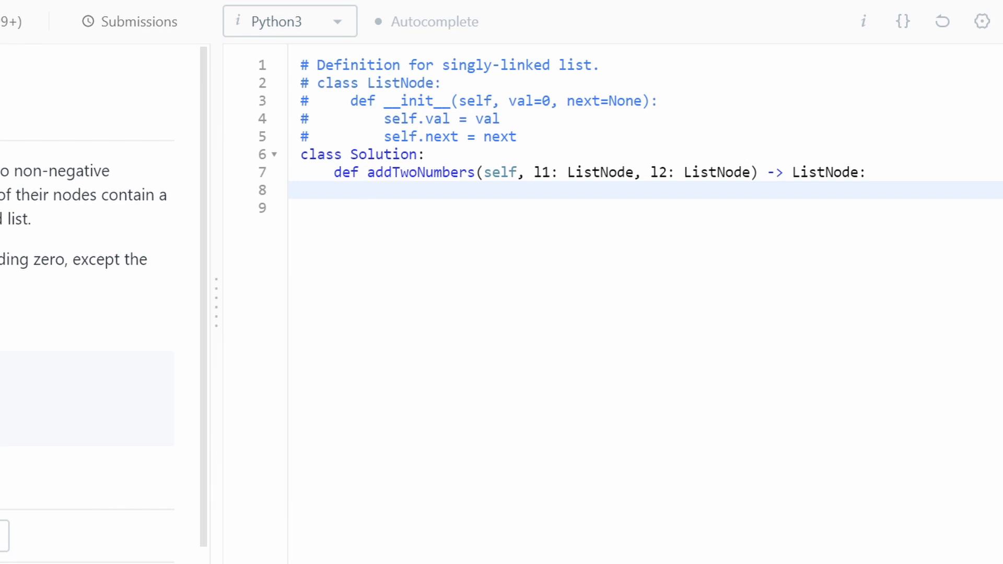
- Create 'dummy = ListNode()' and 'cur = dummy' in the function body
left_click(366, 189)
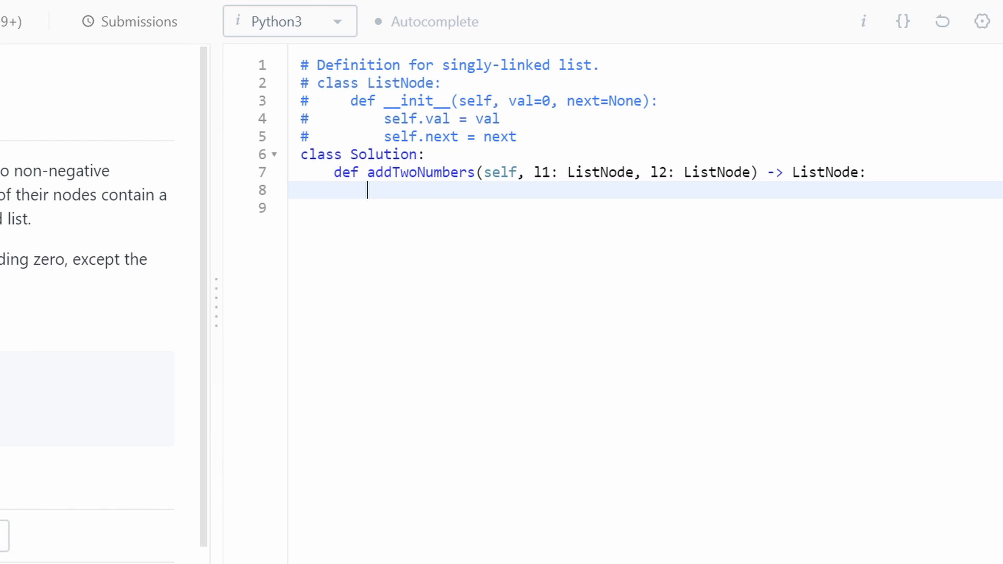
type("dummy")
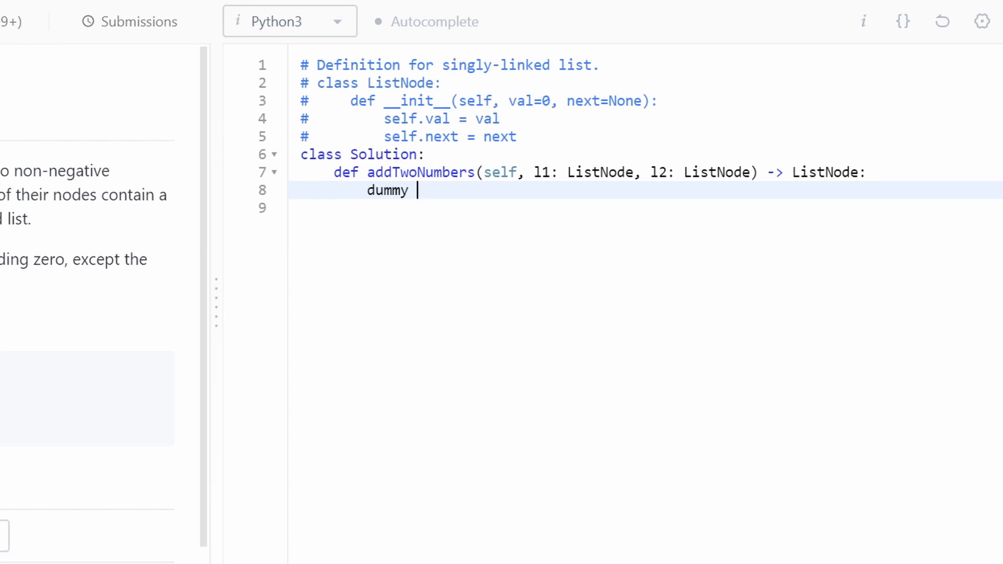
type("= List")
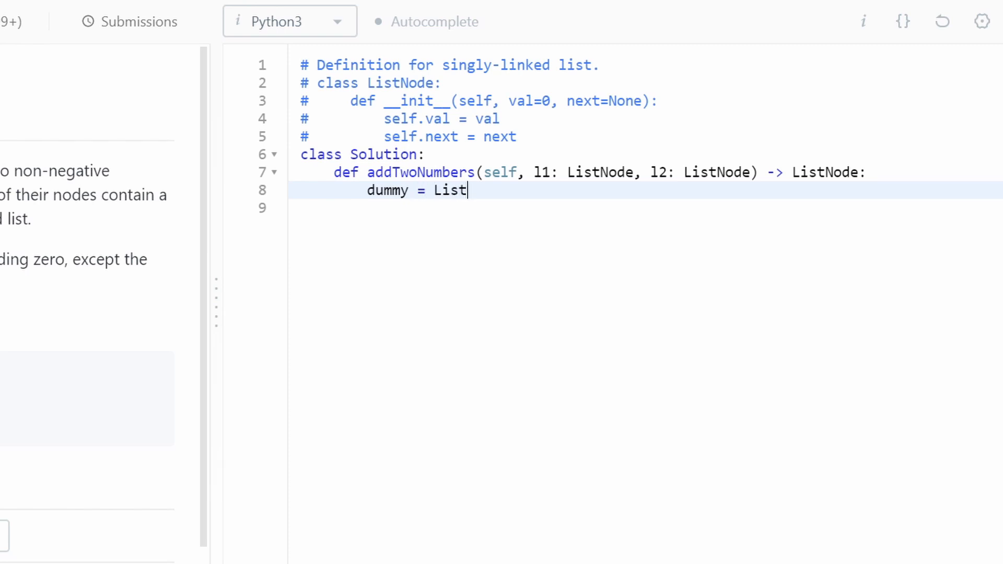
type("Node()")
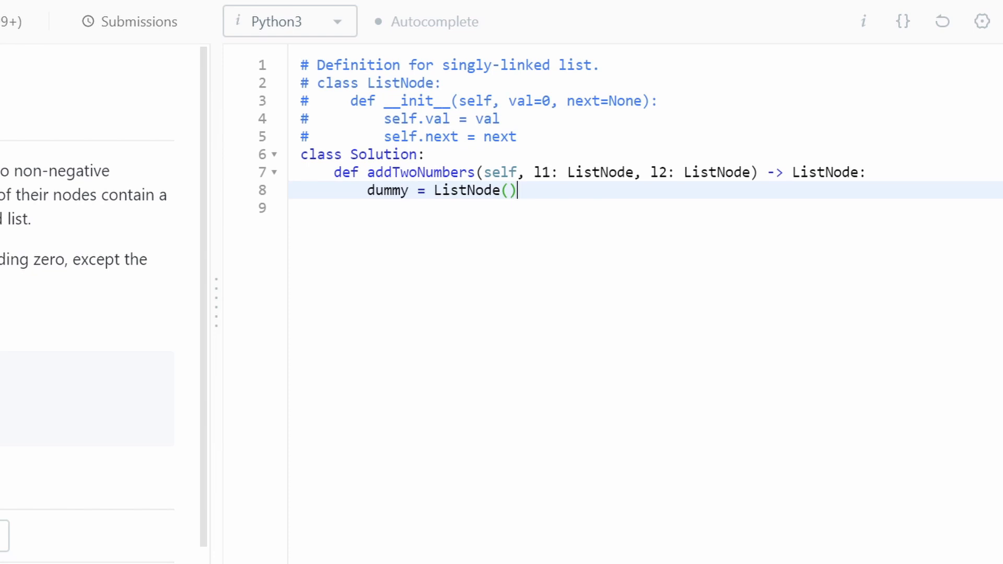
type("cur")
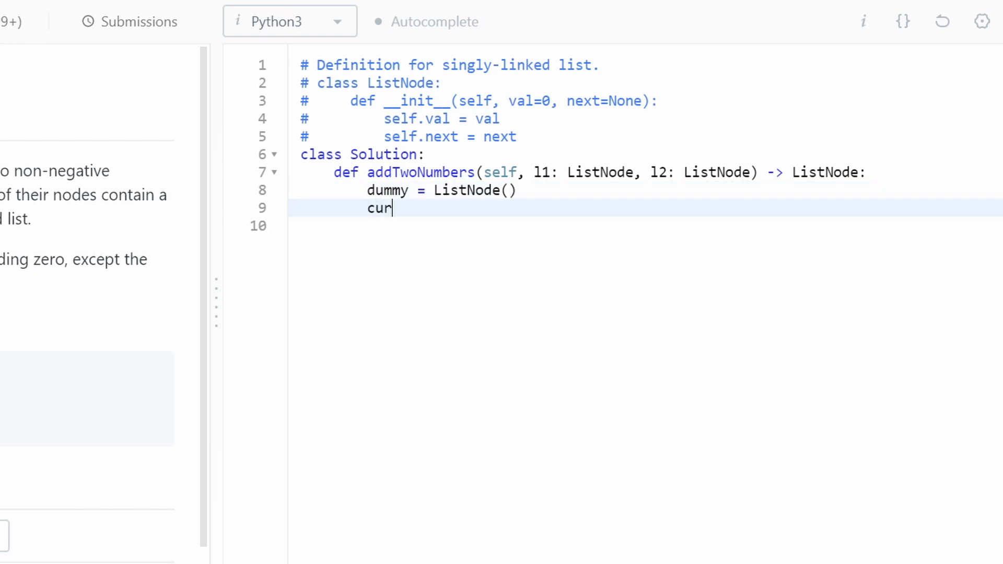
type("= du")
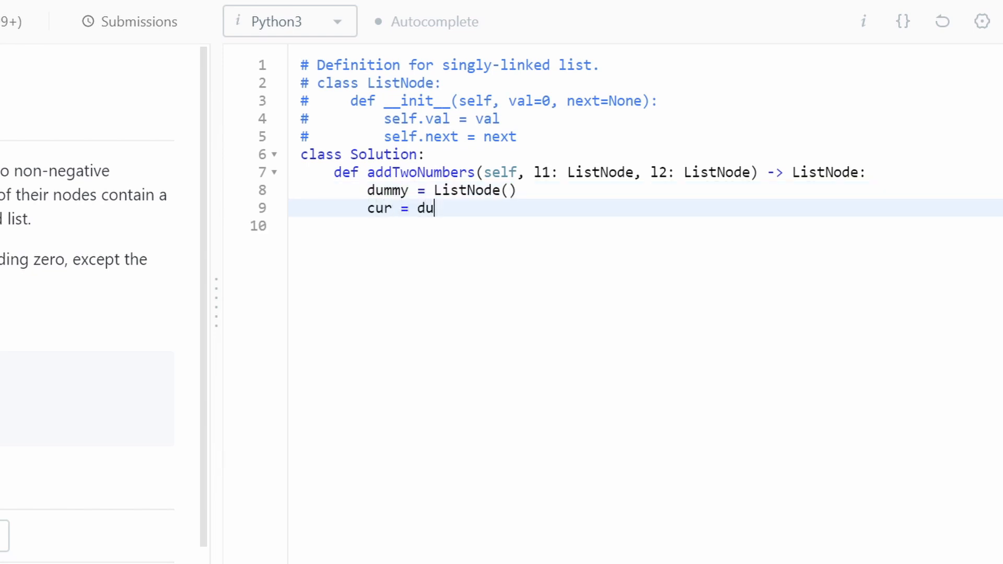
type("mmy")
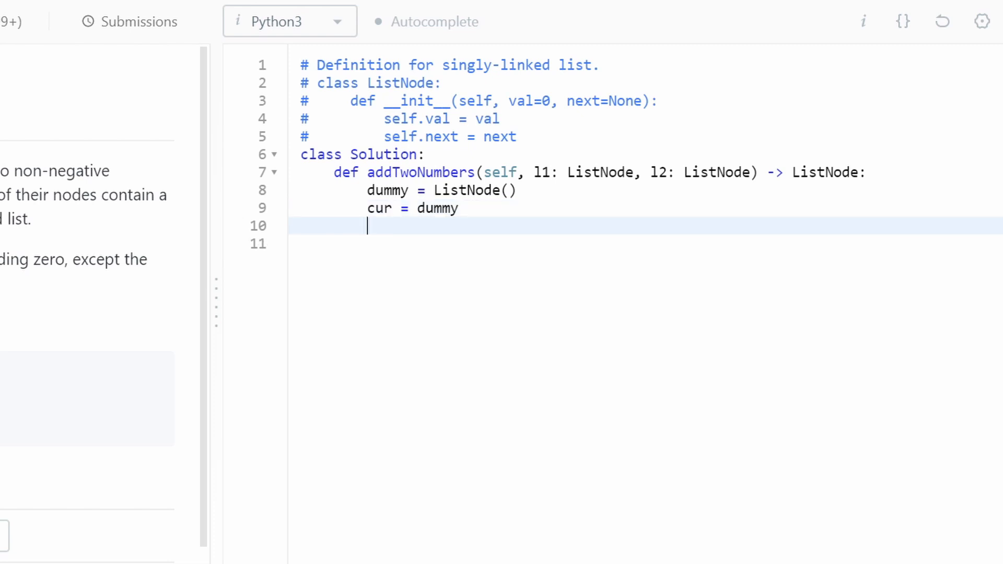
- Start the loop 'while l1 or l2:'
type("while")
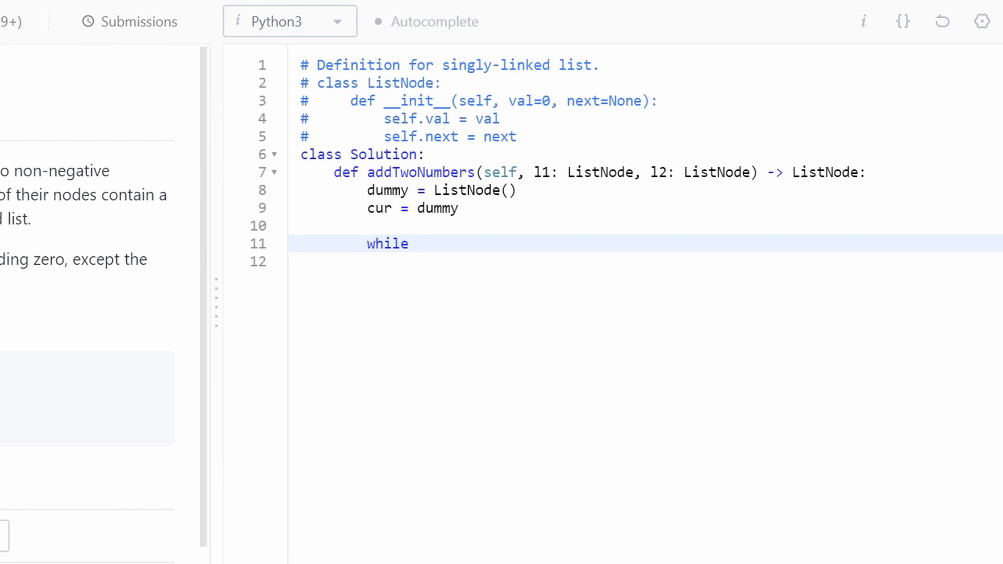
type("\" \"")
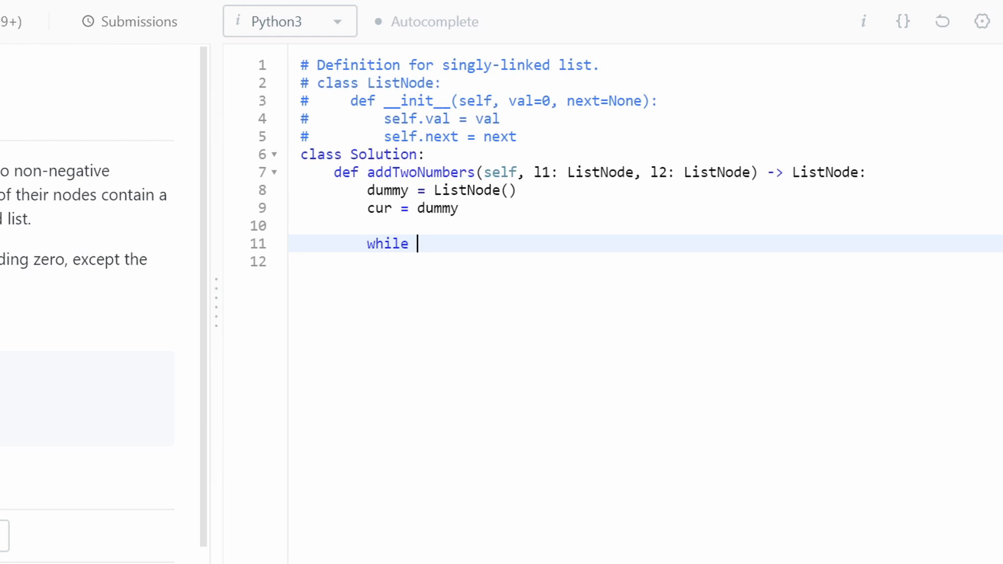
type("l1")
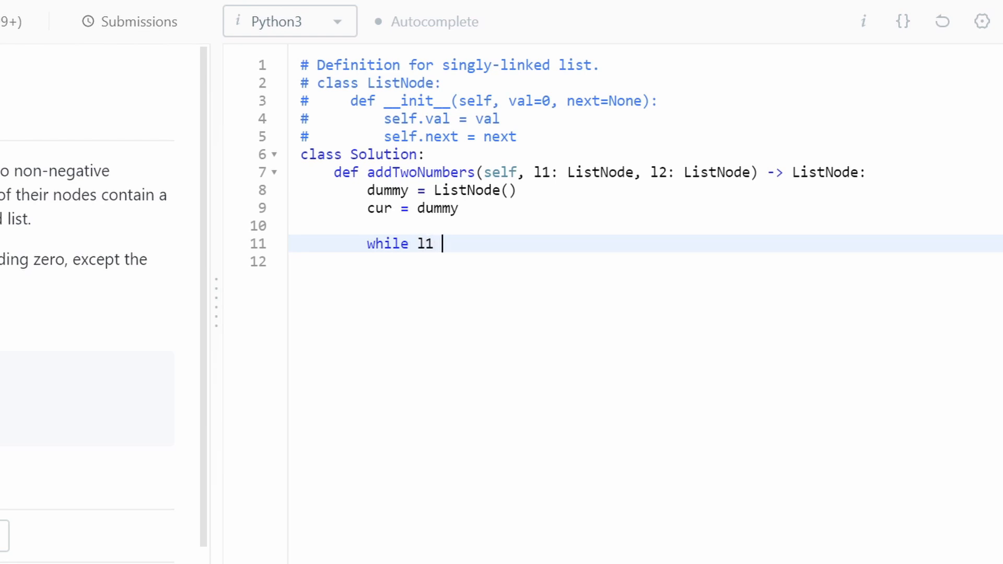
type("or l2")
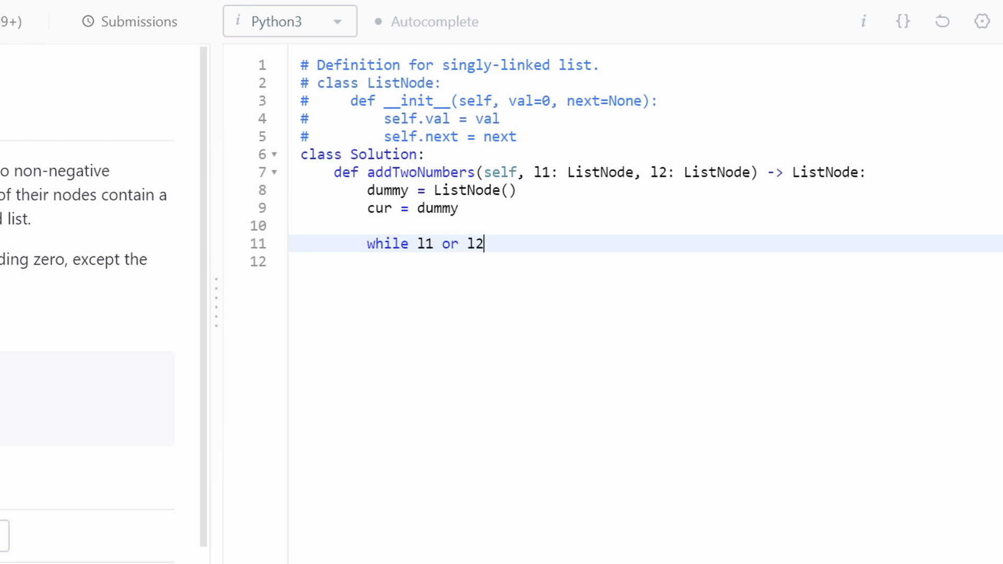
type(":")
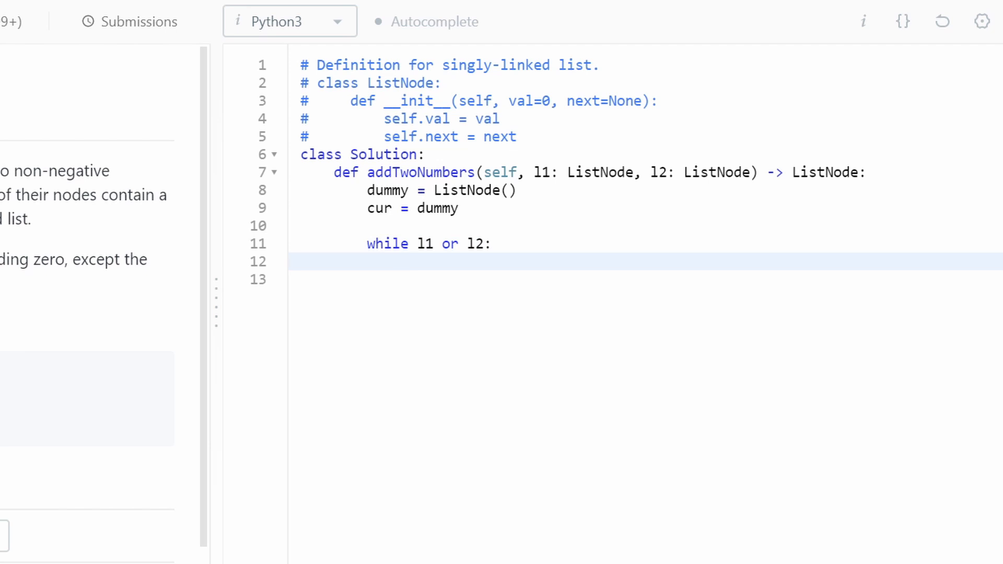
- Read digits with 'v1 = l1.val if l1 else 0' and 'v2 = l2.val if l2 else 0'
type("v1")
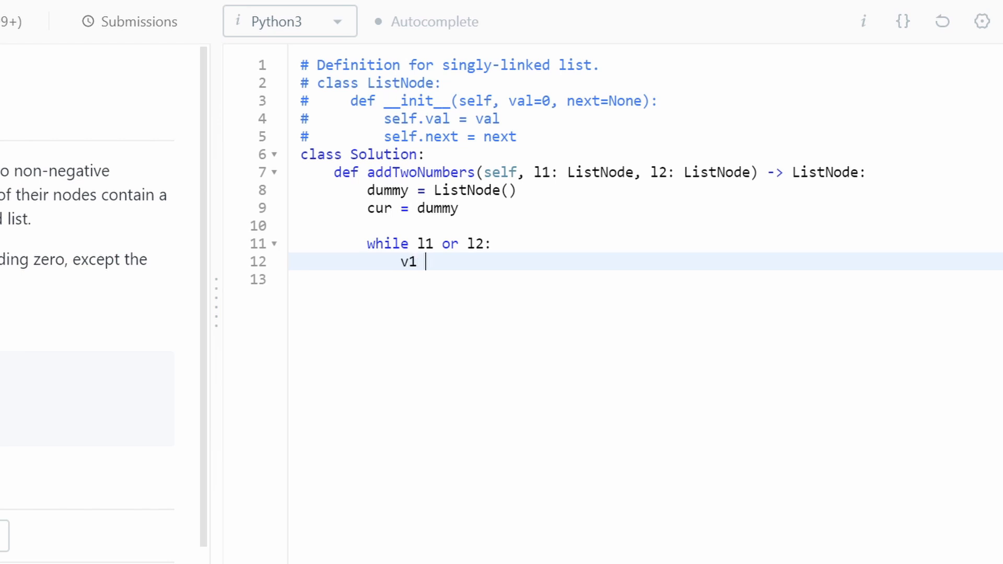
type("= l1")
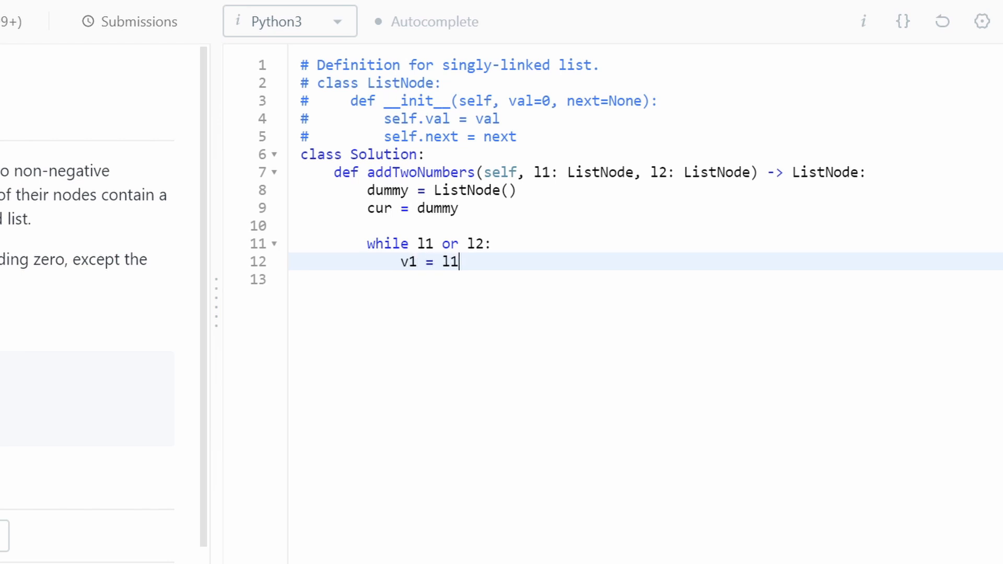
type(".val if")
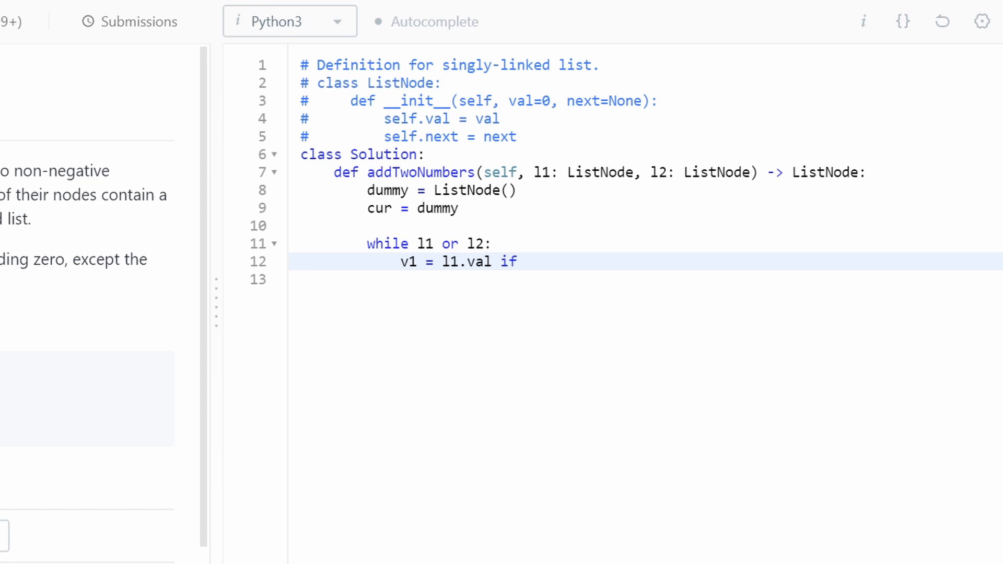
type("l1")
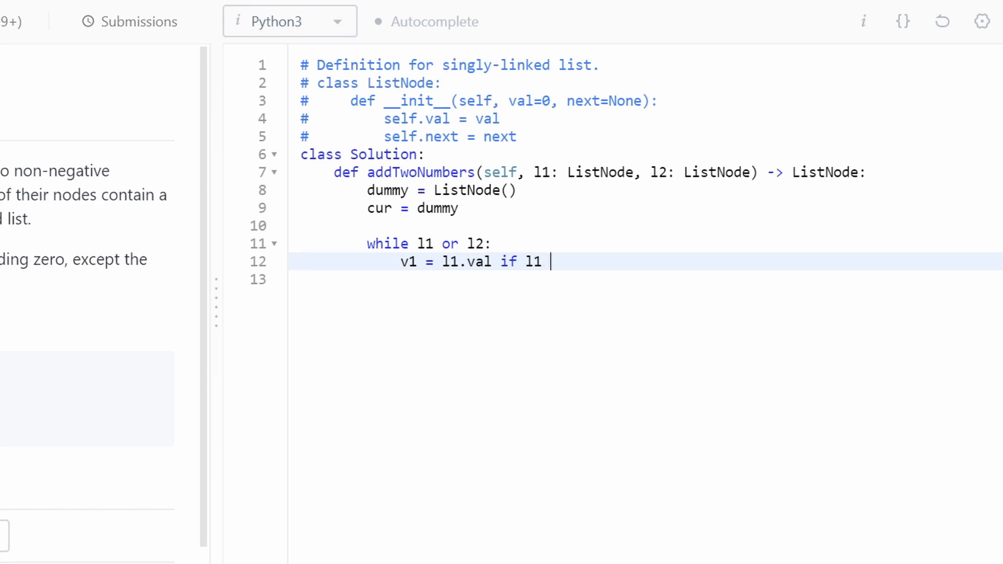
type("else")
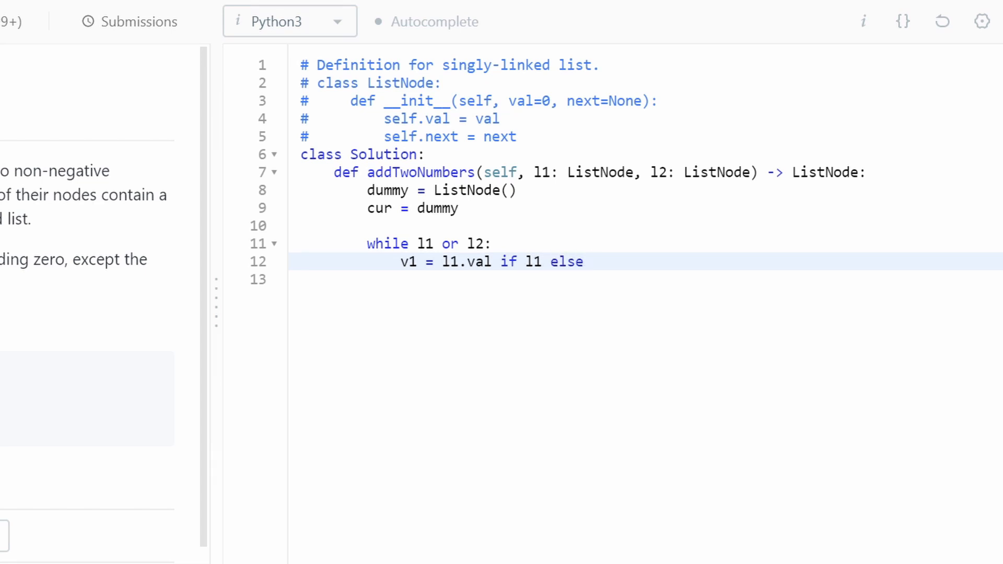
type("0")
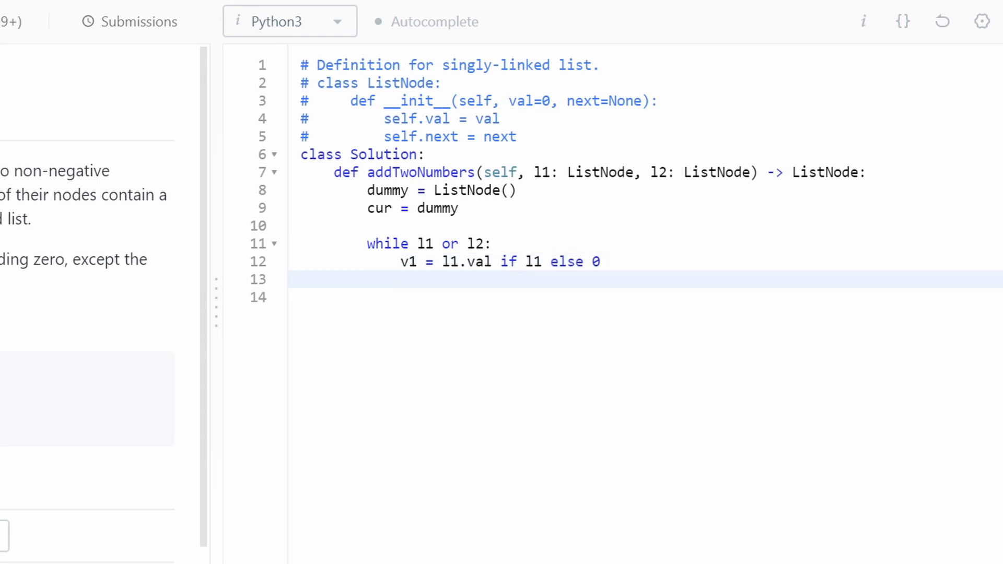
type("v")
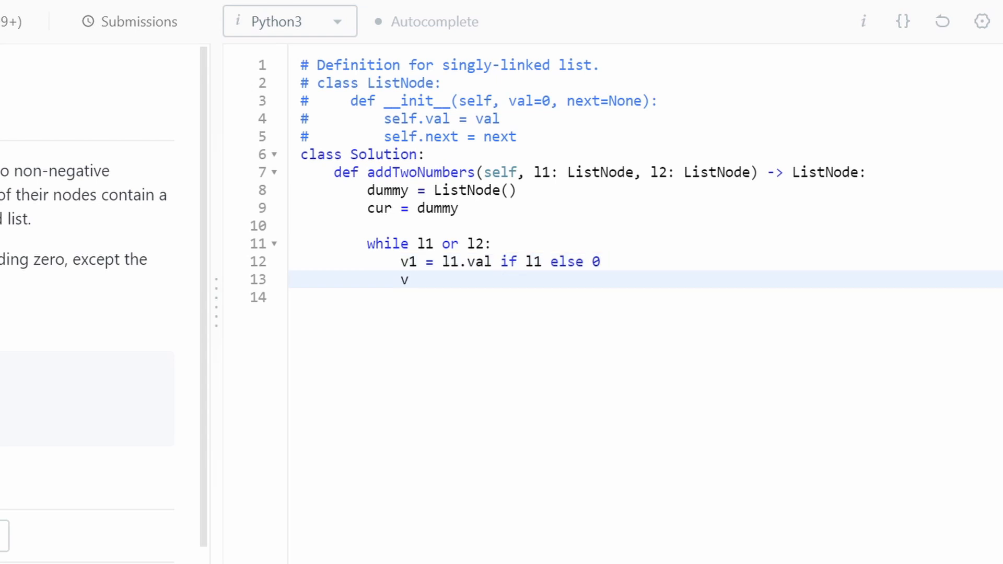
type("2 = l2.")
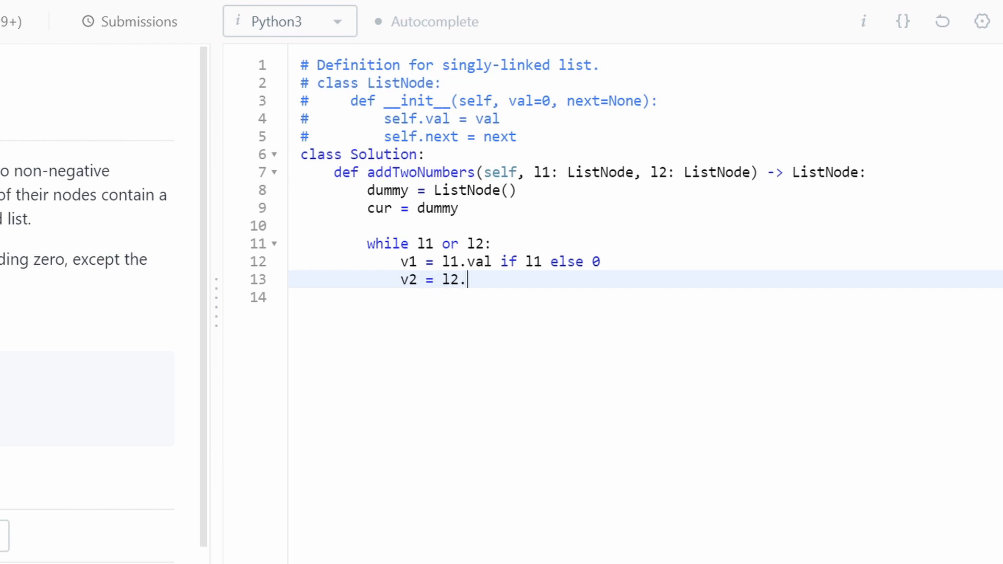
type("val if")
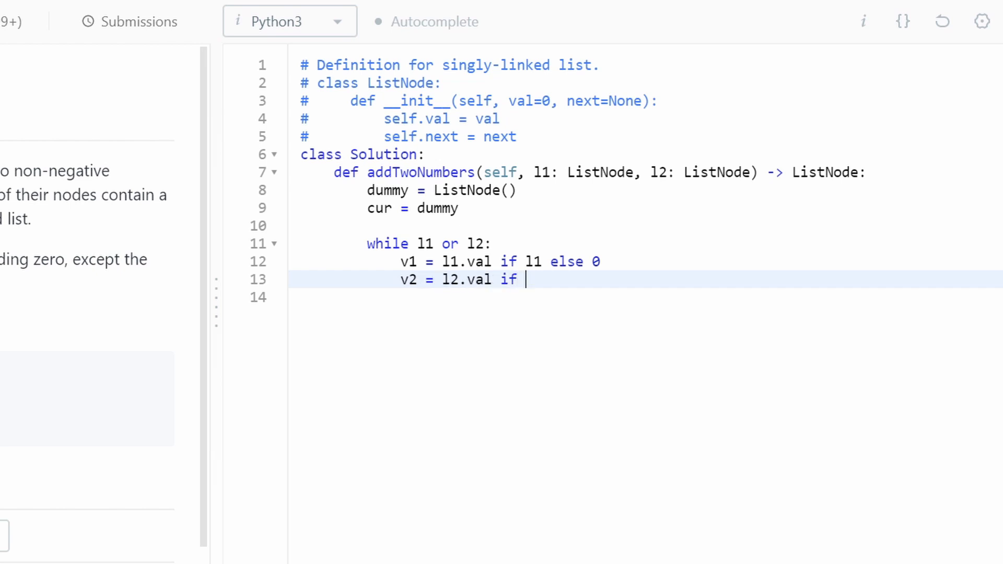
type("l2 else 0")
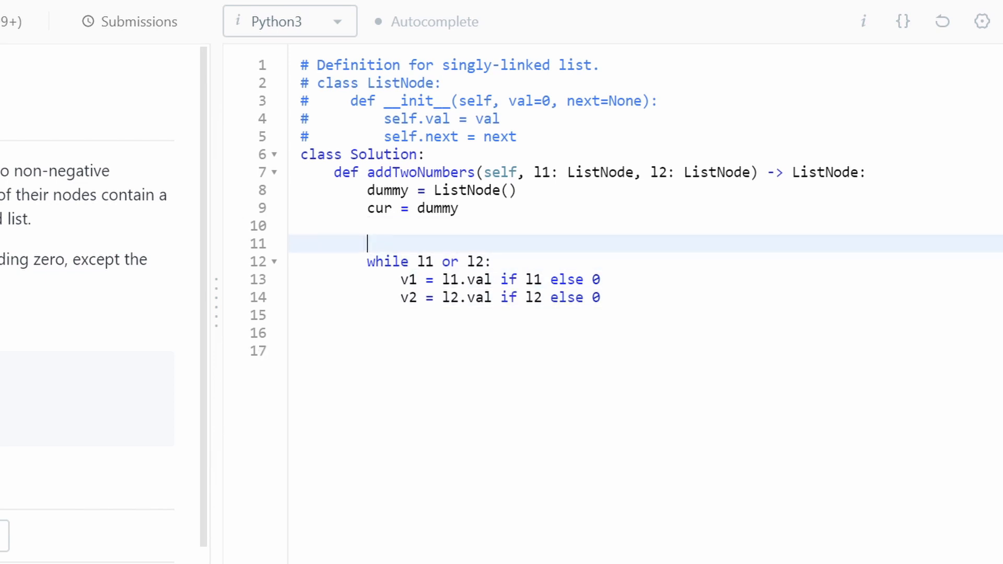
- Add 'carry = 0' and compute 'val = v1 + v2 + carry' under a '# new digit' comment
type("carr")
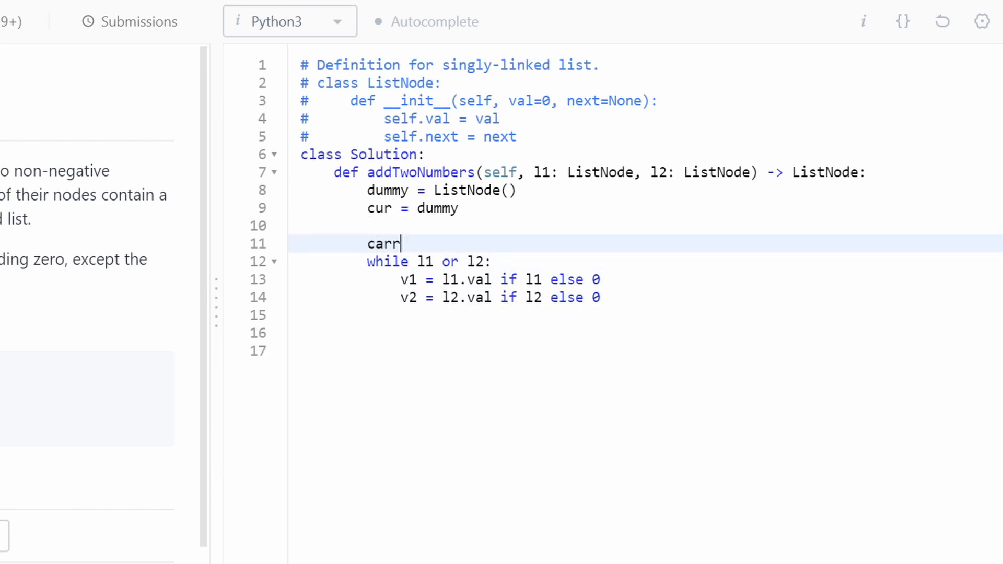
type("y = 0")
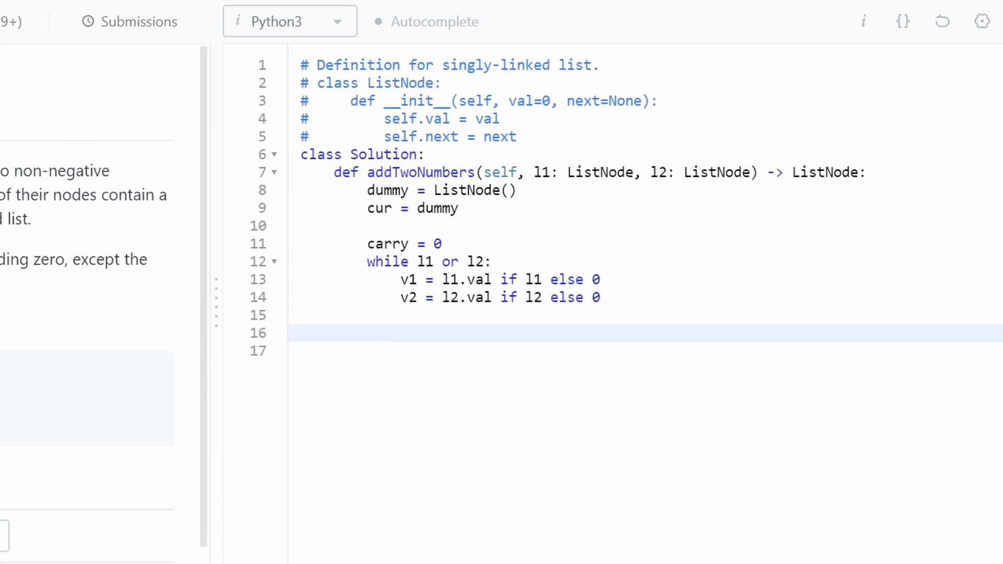
type("#")
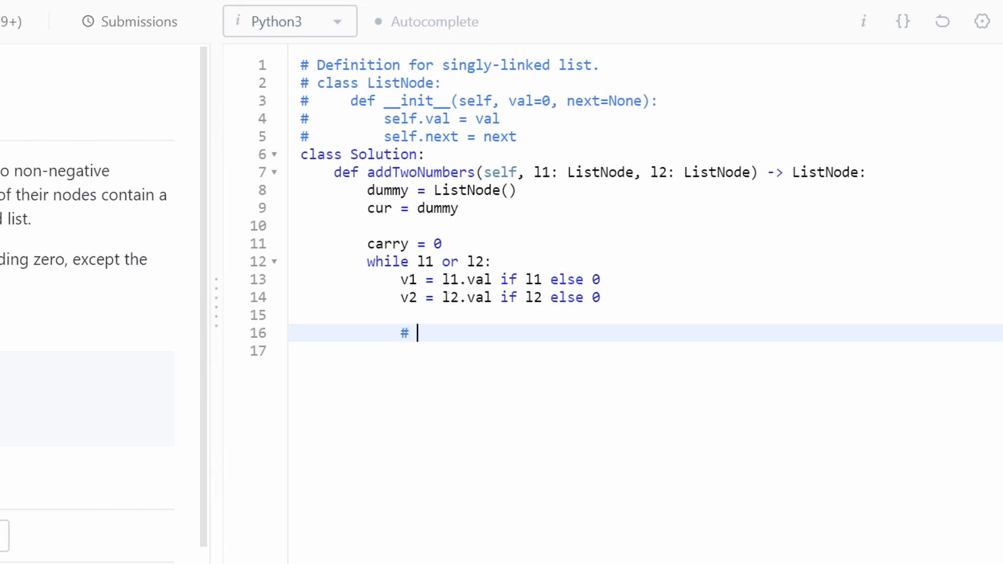
type("new digit")
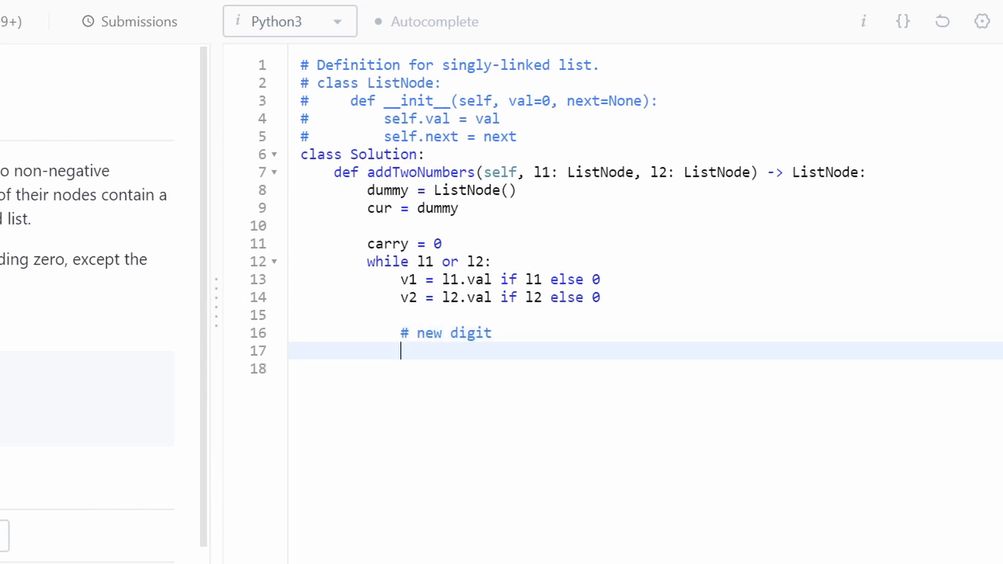
type("val =")
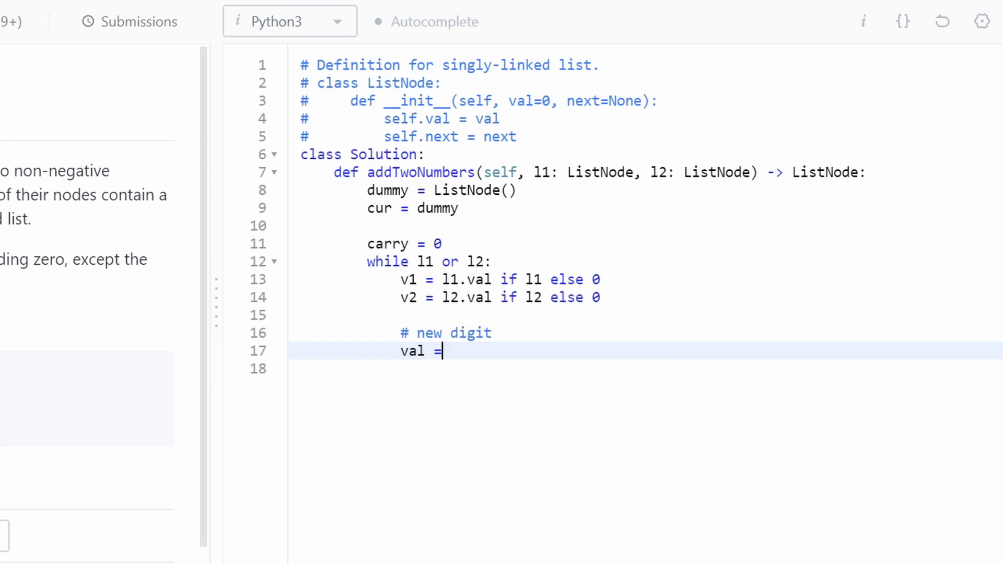
type("v1 +")
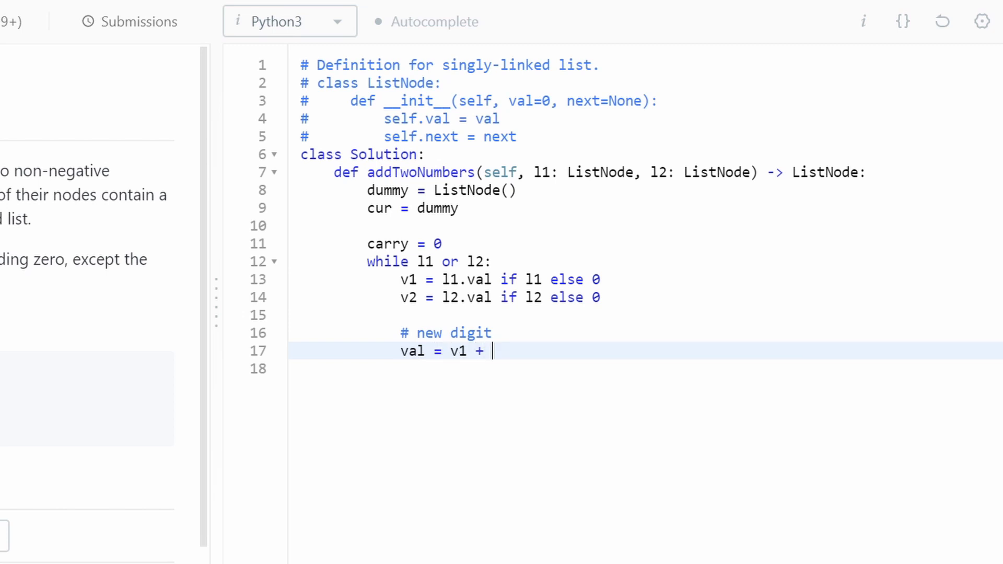
type("v2 + ca")
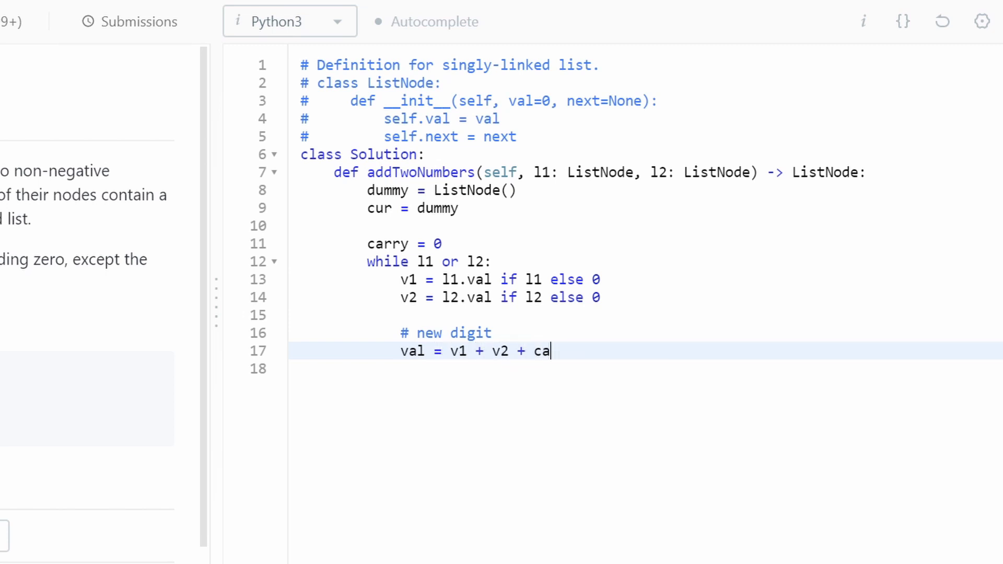
type("rry")
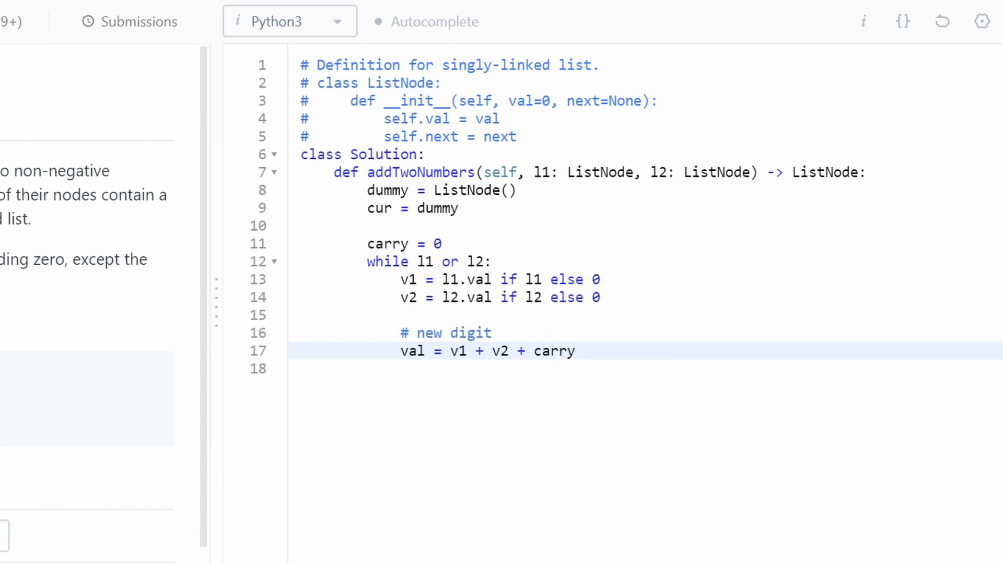
key("enter")
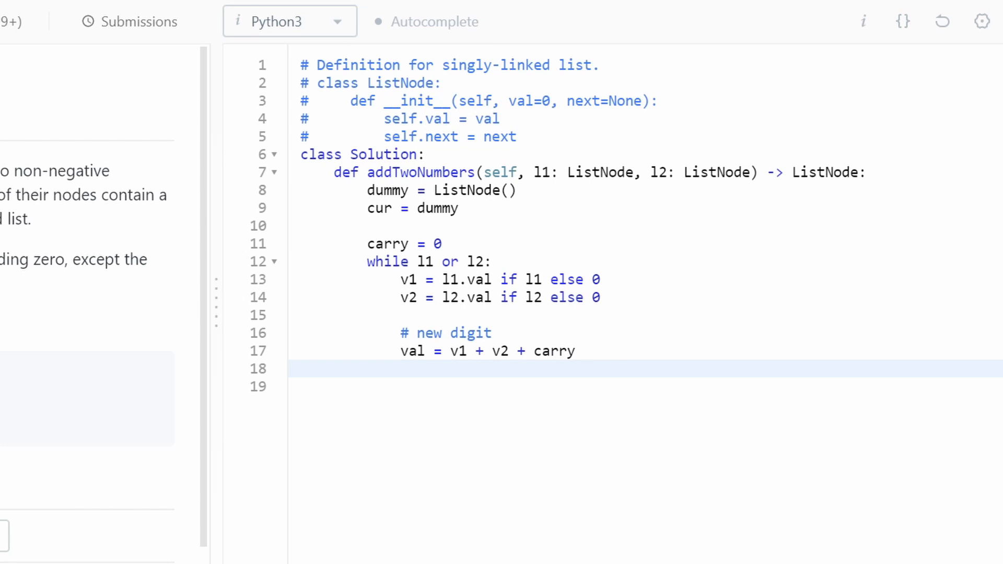
- Note '# 15', then split the sum into carry = val // 10 and val = val % 10
type("#")
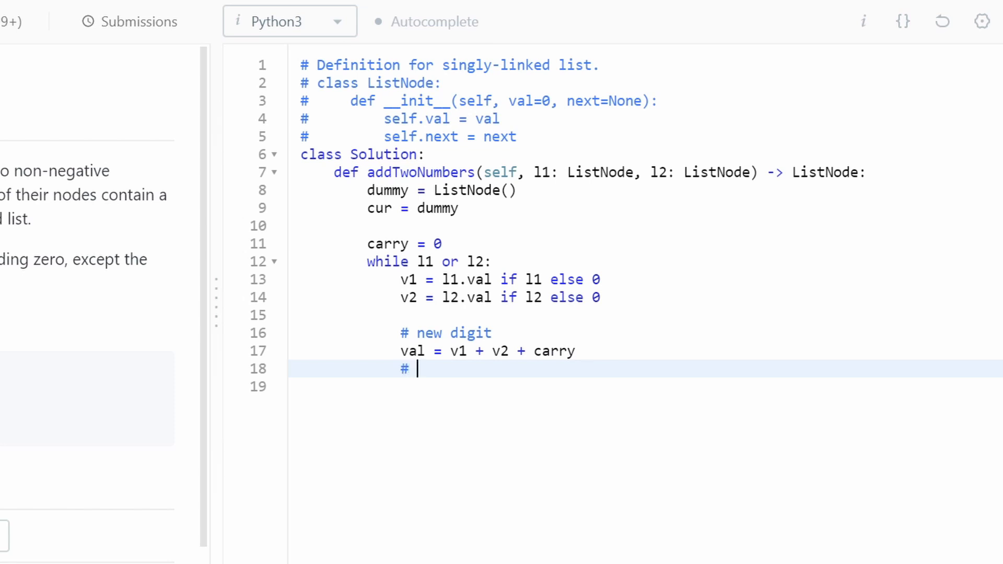
type("15")
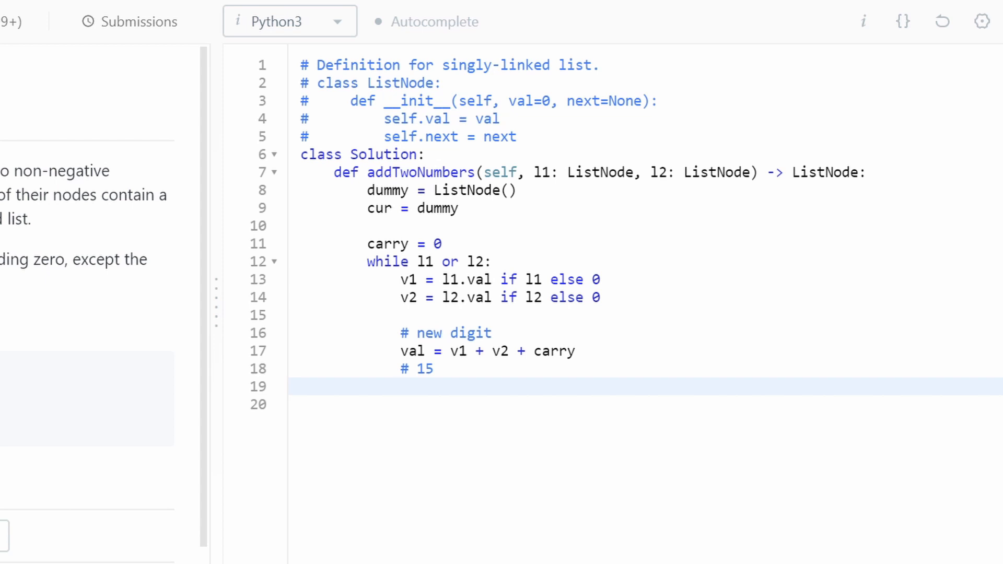
type("carry =")
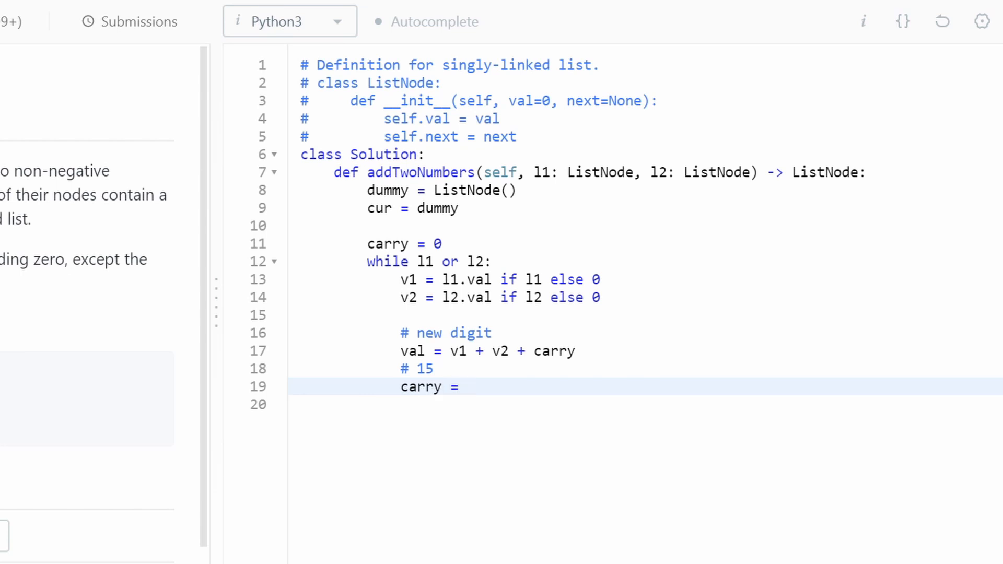
type("val")
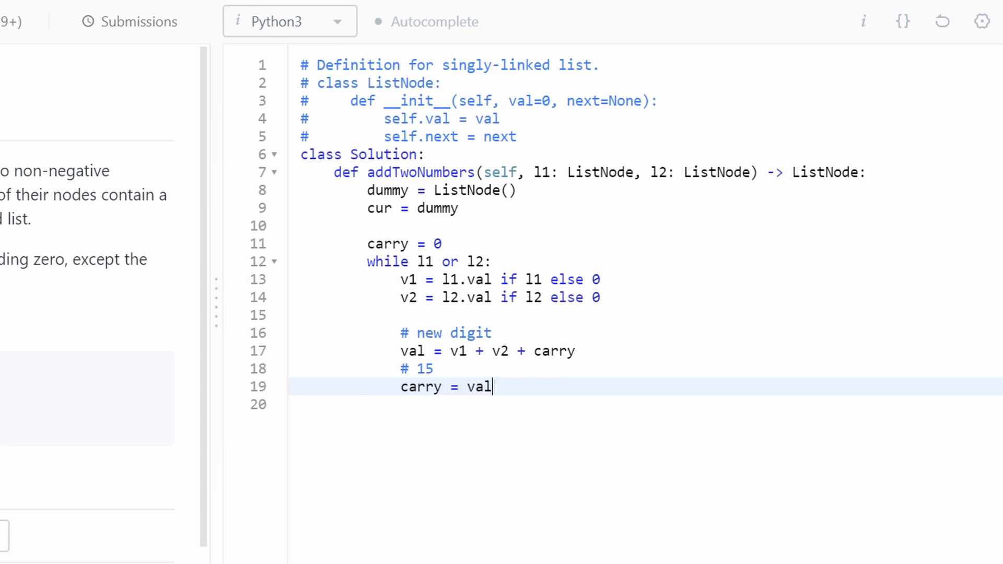
type("//")
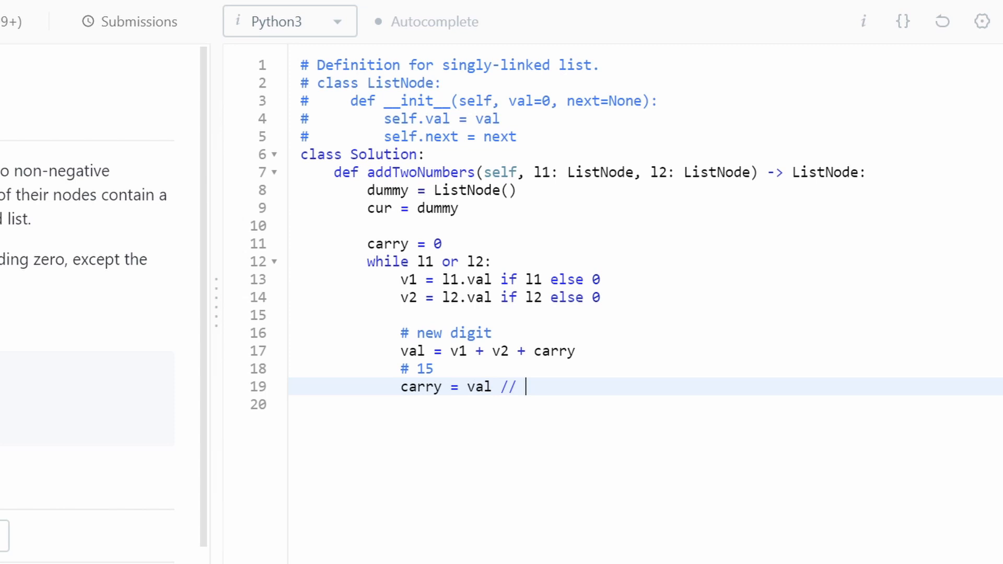
type("10")
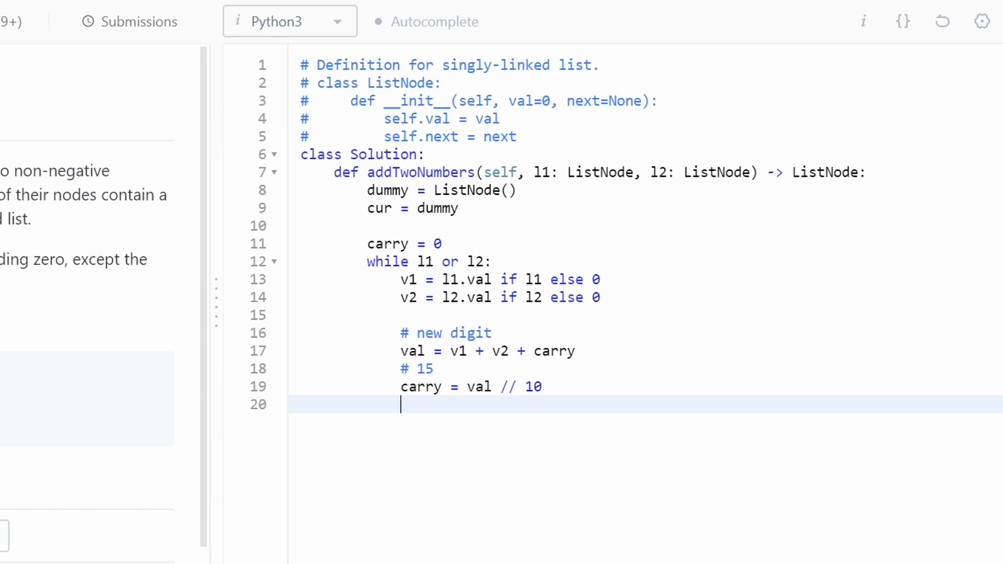
type("va")
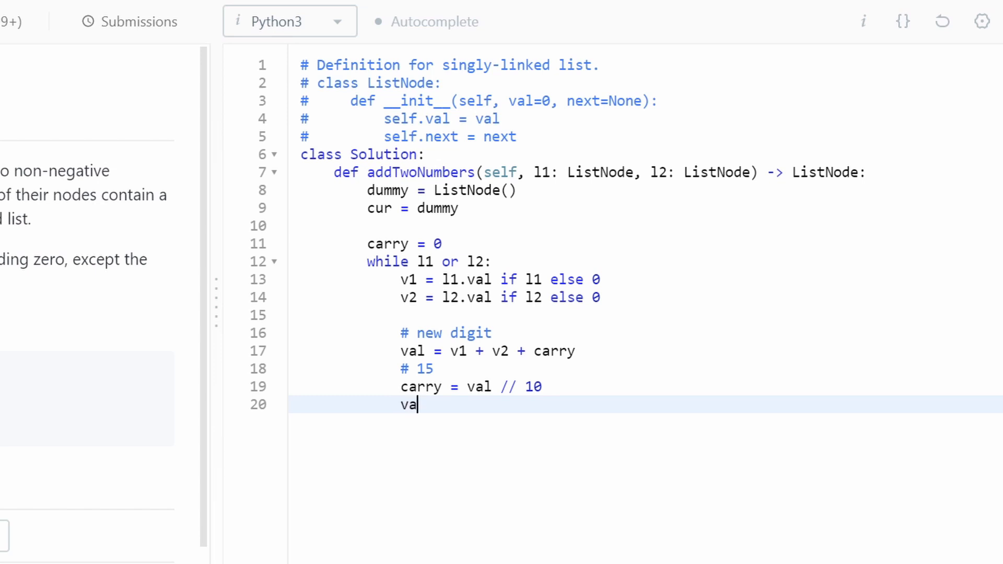
type("l = val % 10")
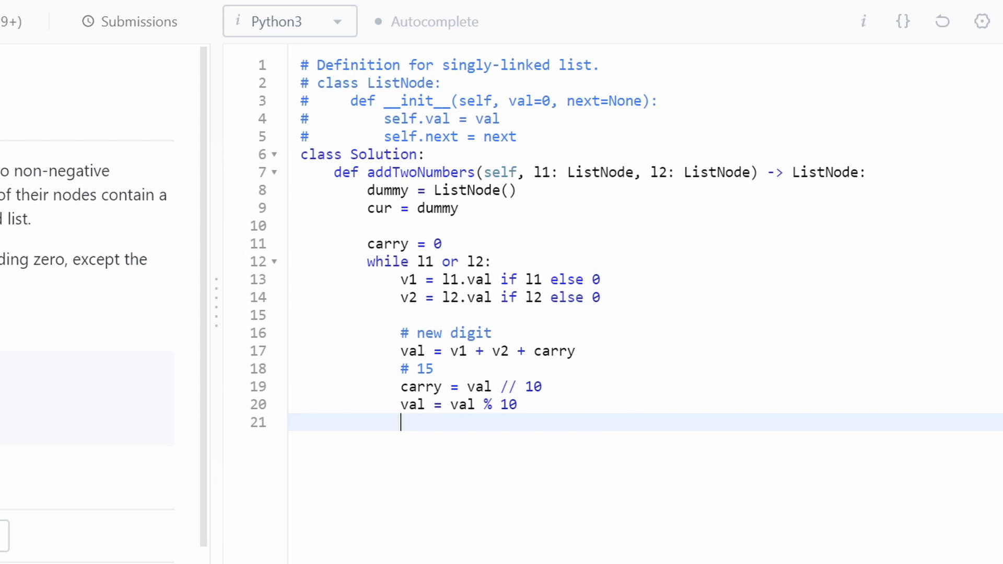
- Append the digit node with 'cur.next = ListNode(val)'
type("cur")
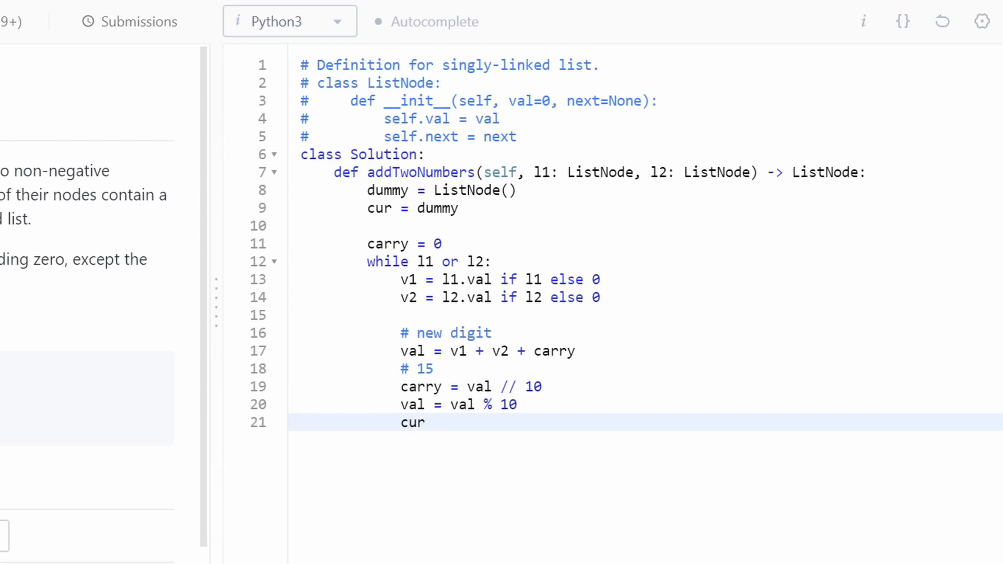
type(".next =")
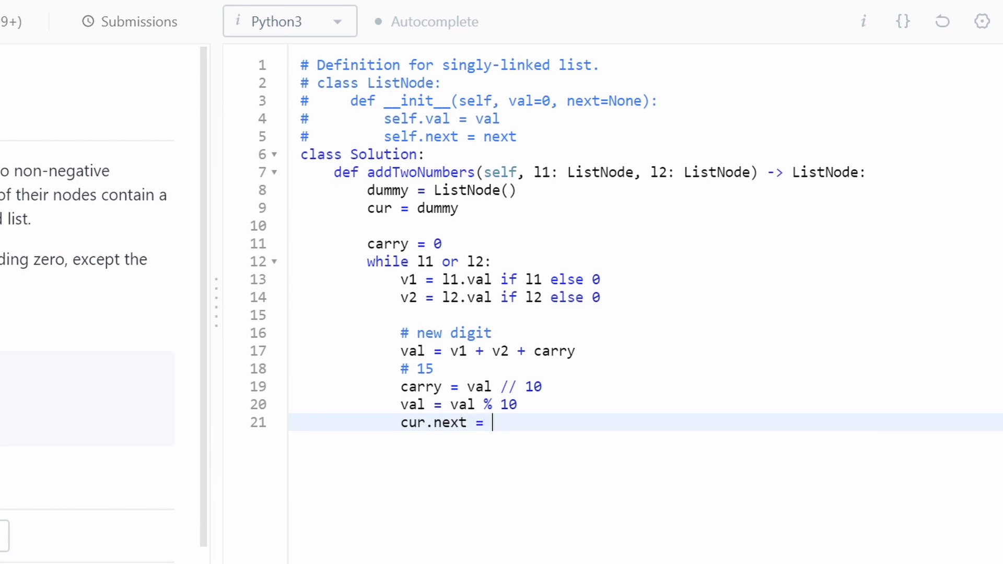
type("ListNode()")
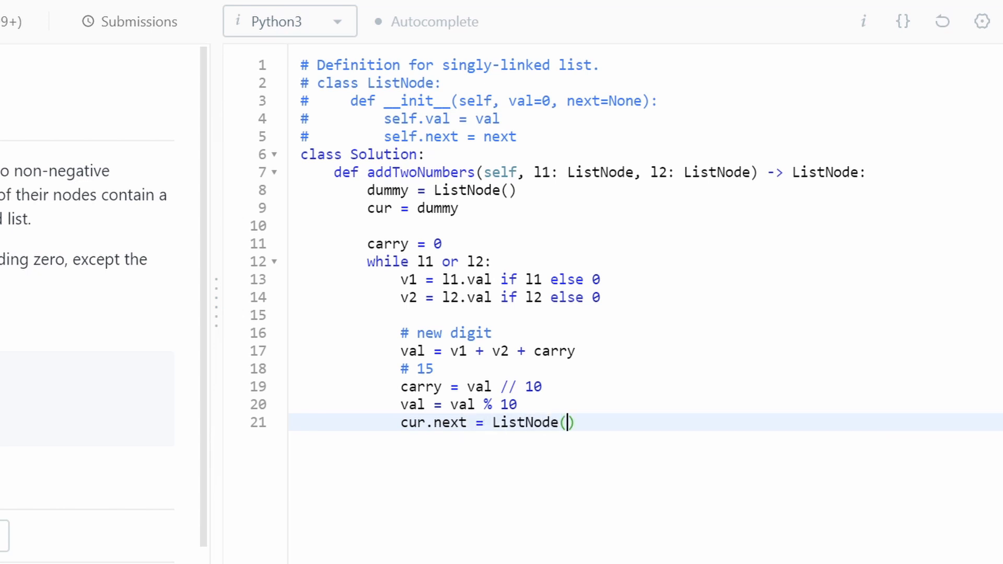
type("val")
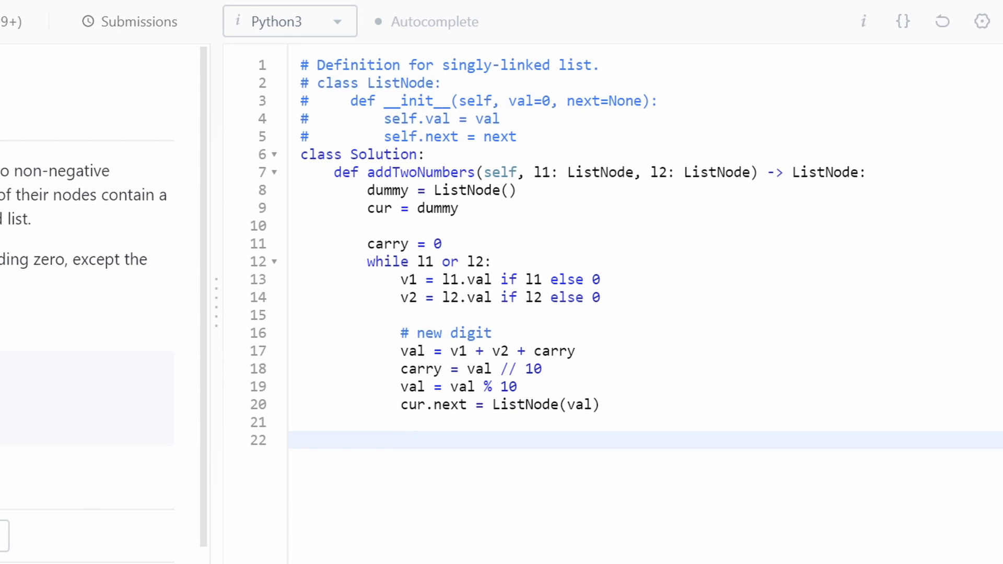
- Under '# update ptrs', advance cur, l1 and l2 to next nodes, or None when exhausted
type("# udpat")
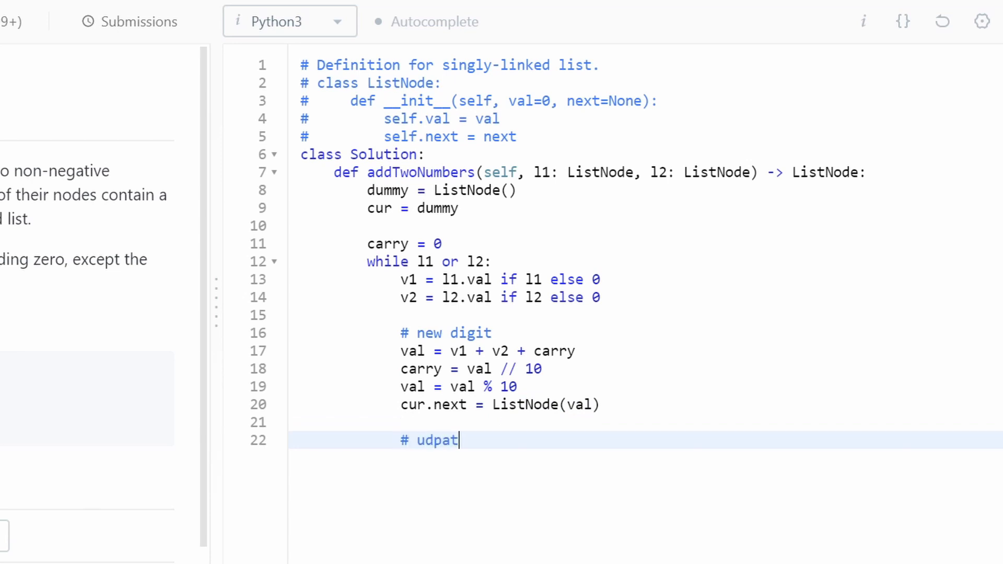
type("e ptrs")
type("cur = cur")
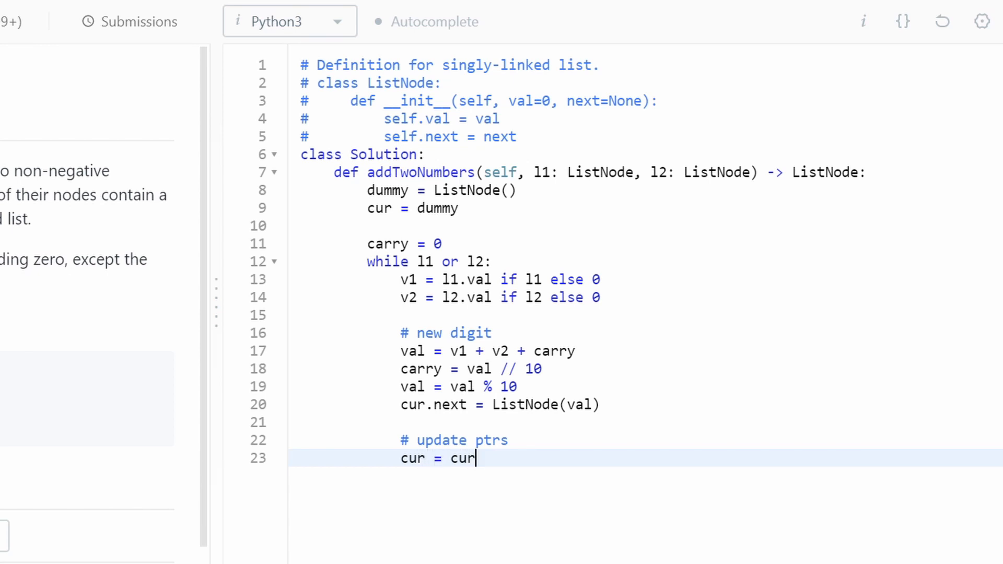
type(".next")
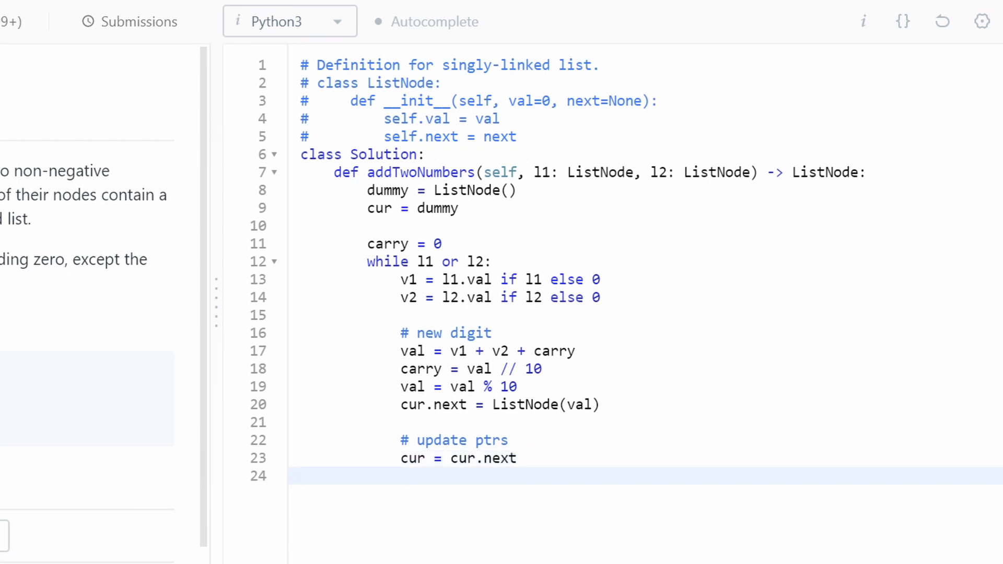
left_click(400, 476)
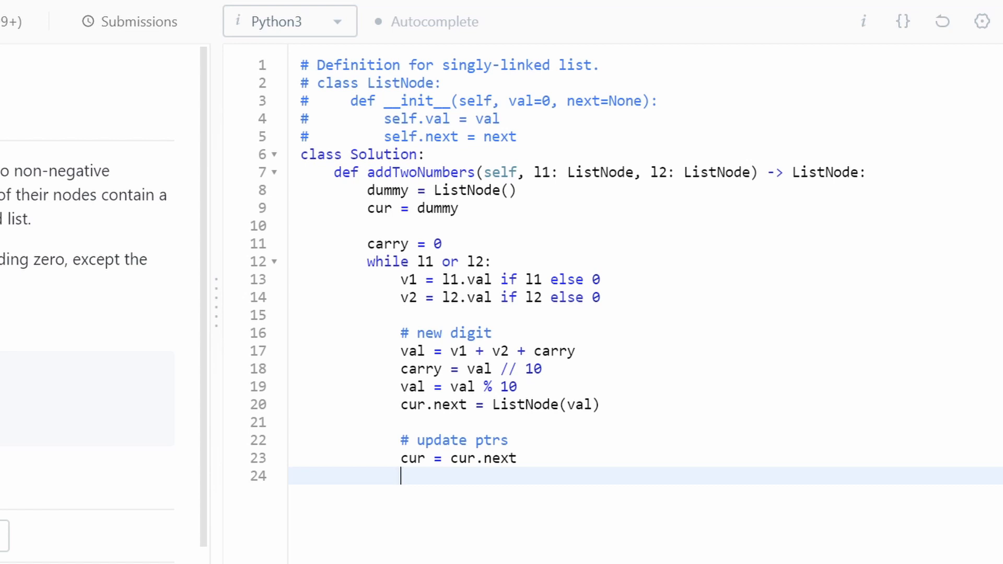
type("l1 =")
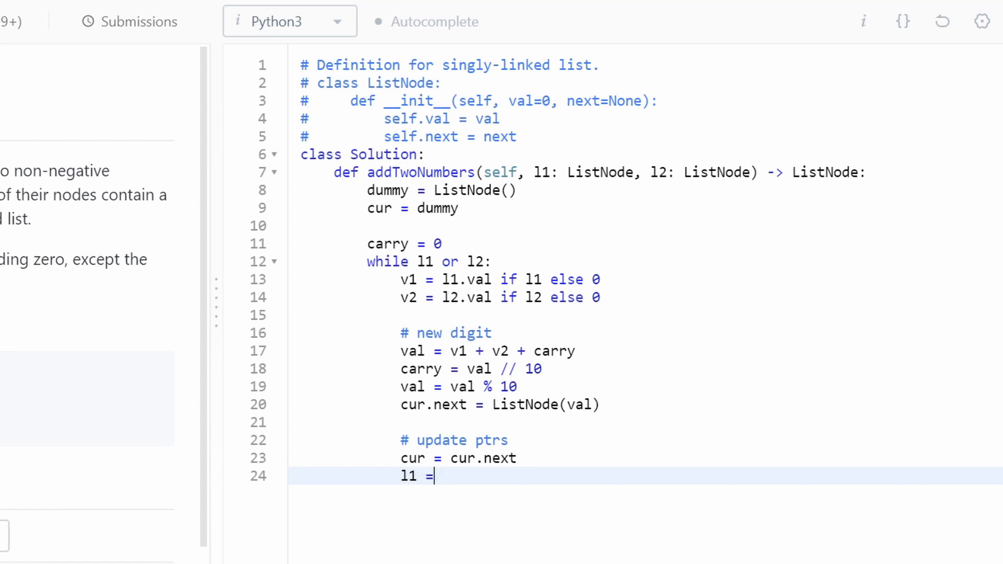
type("l1.ne")
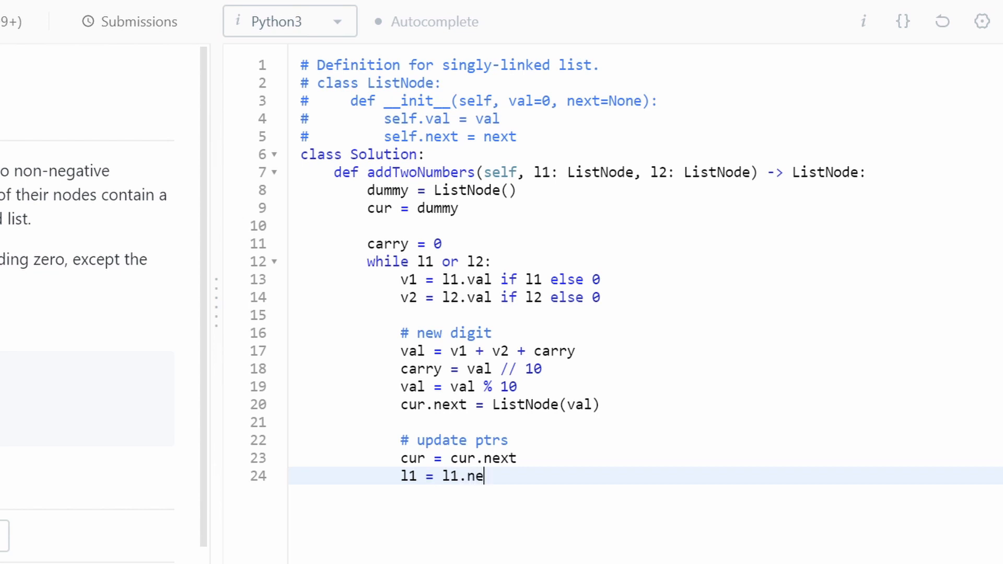
type("xt if l1 else None")
type("l2 = l")
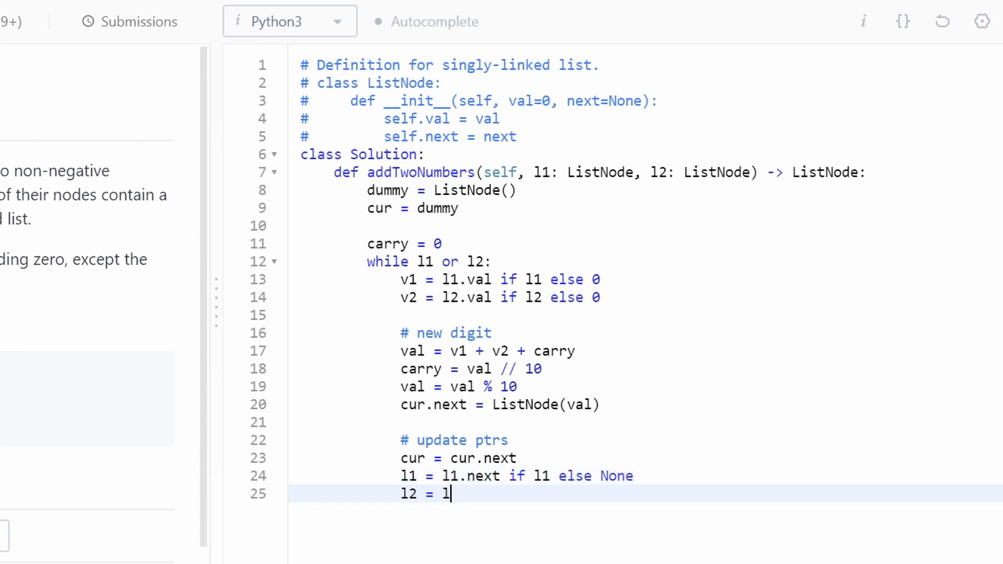
type("2.next if l2 else None")
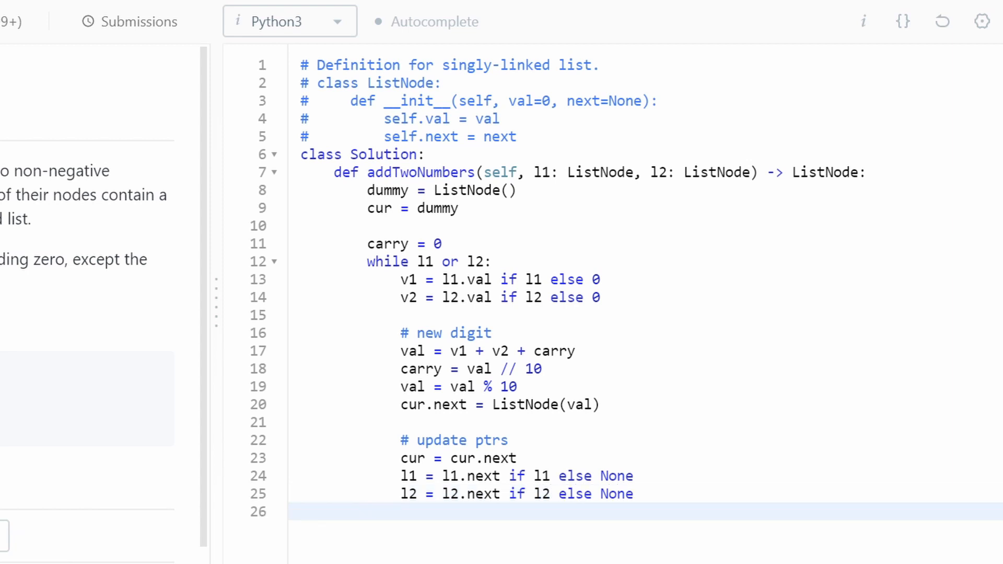
type("return dummy")
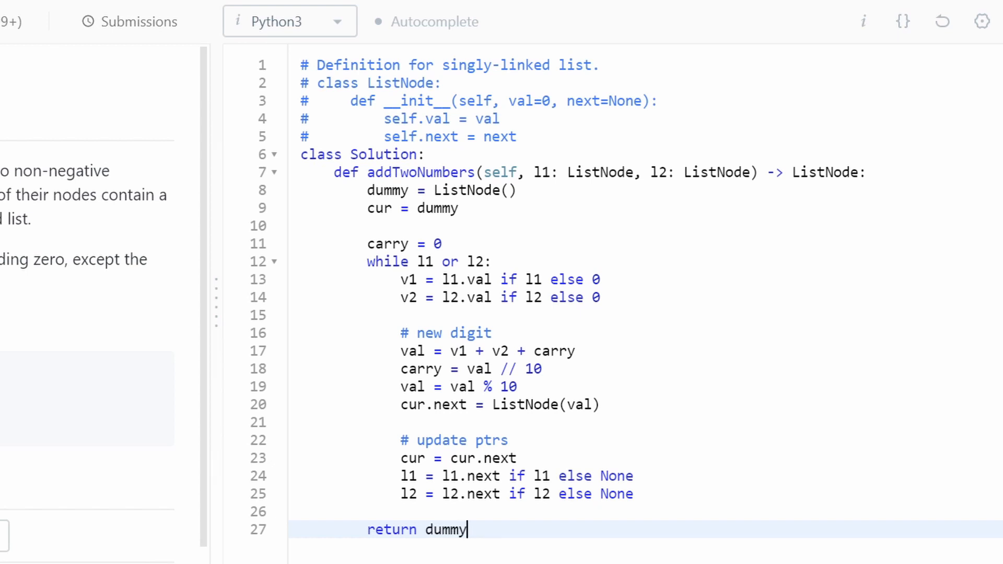
- Finish 'return dummy.next' and add a '# 8 + 7' comment above it
type(".next")
left_click(646, 511)
type("# 8 +")
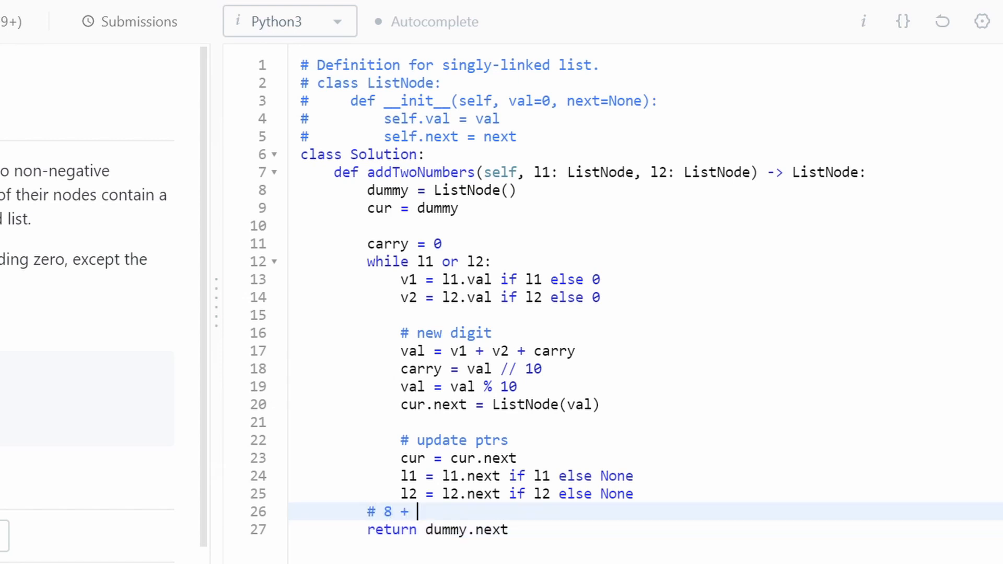
type("7")
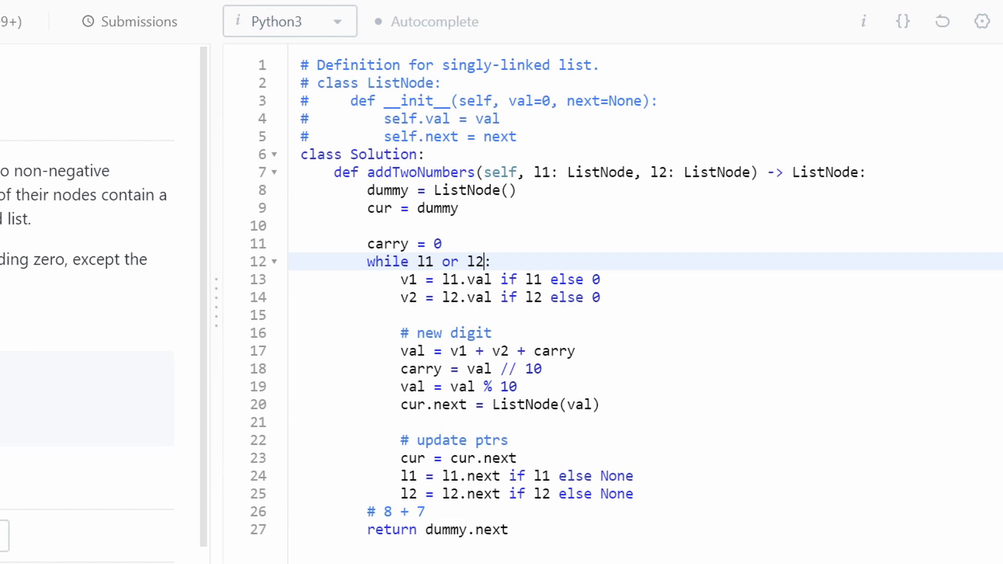
- Change the loop condition to 'while l1 or l2 or carry:' and delete the '# 8 + 7' comment
type("\" \"")
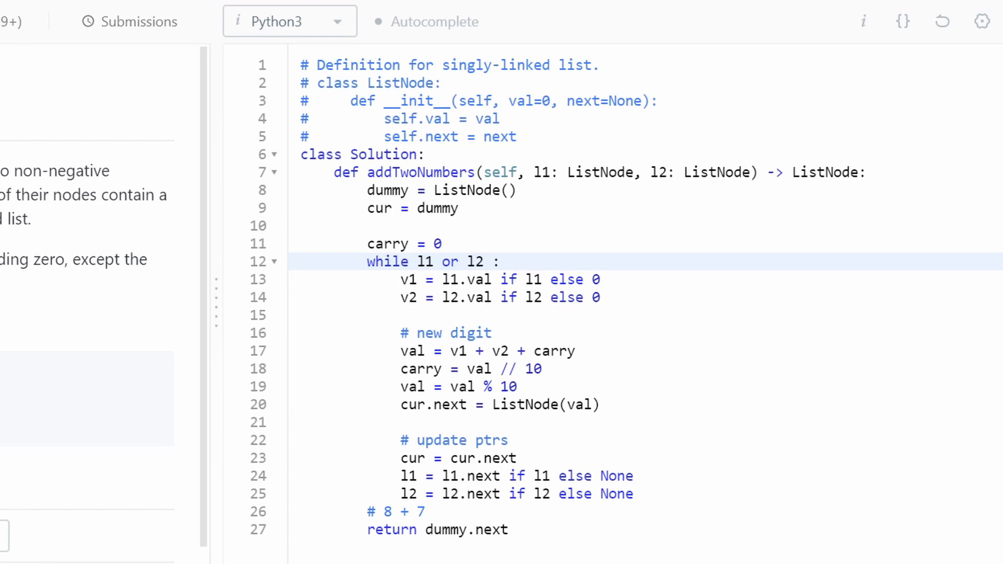
type("or")
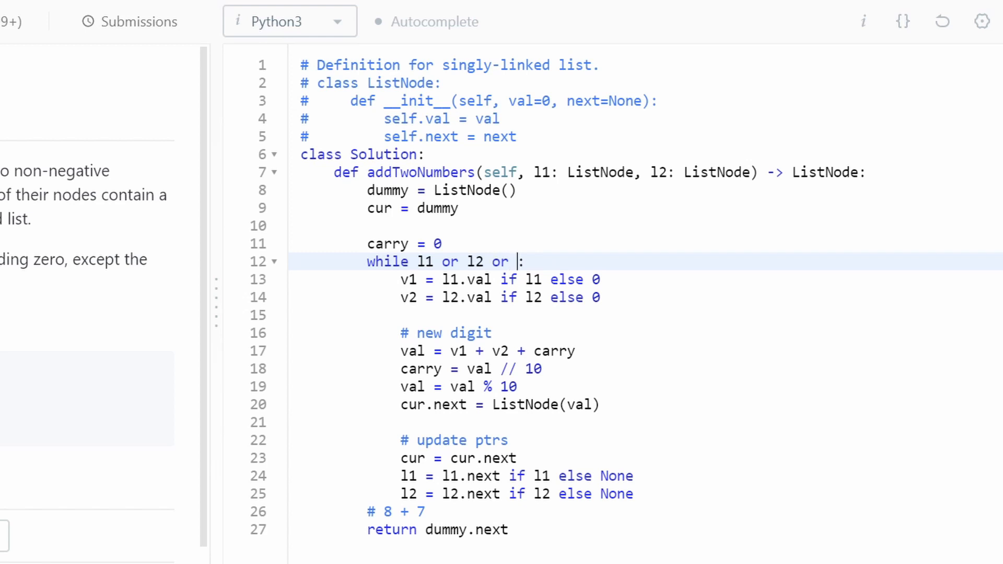
type("carry:")
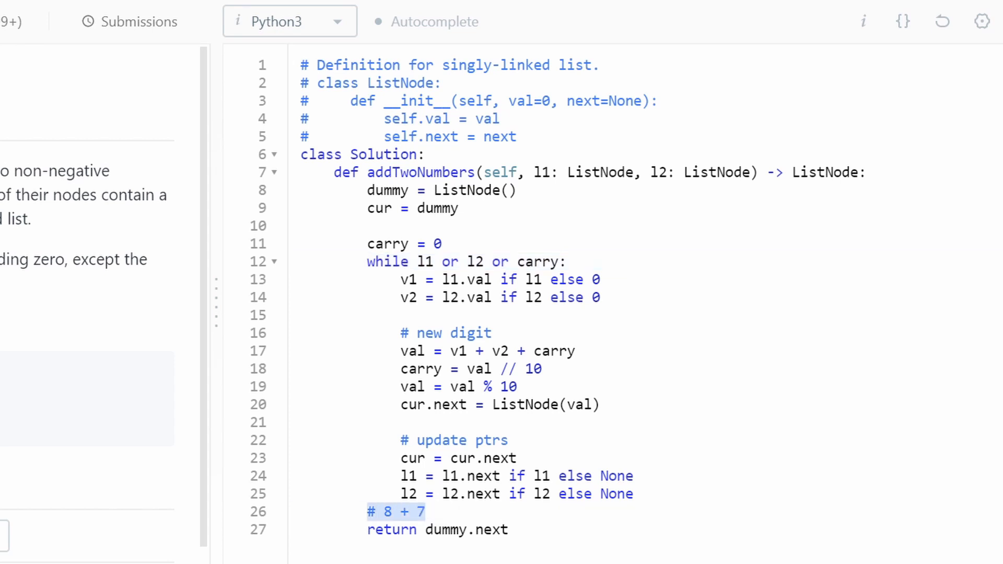
left_click(416, 511)
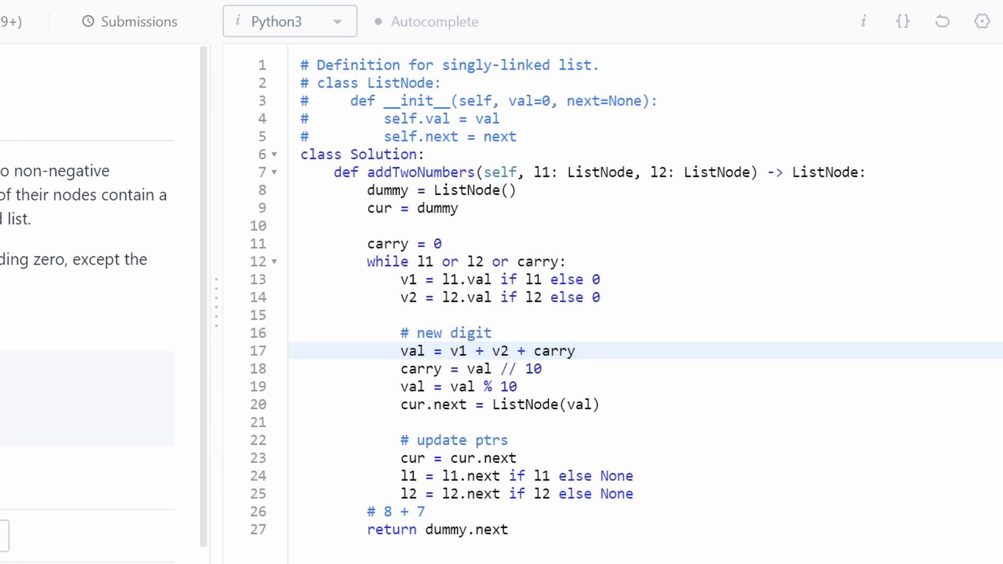
double_click(554, 351)
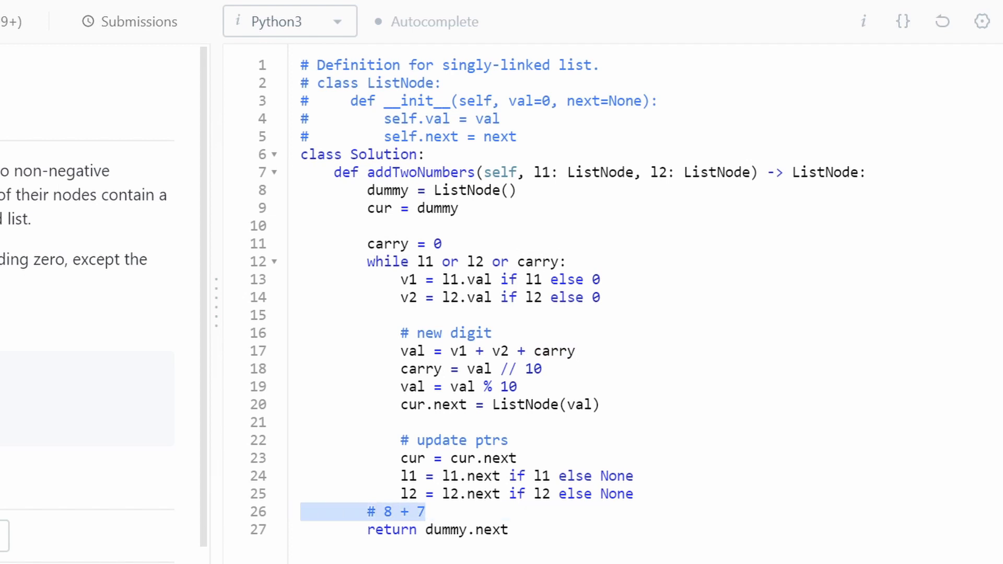
key("Delete")
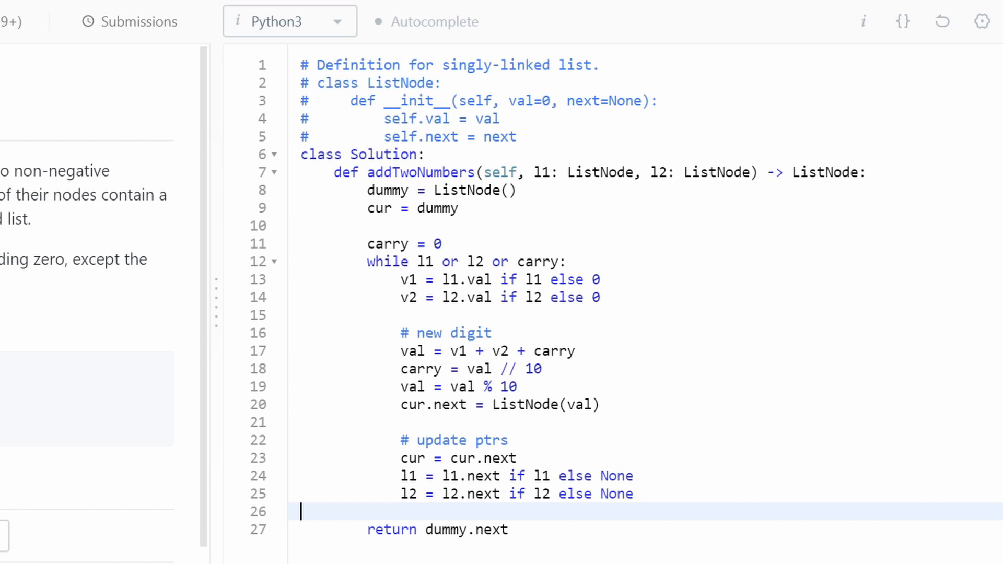